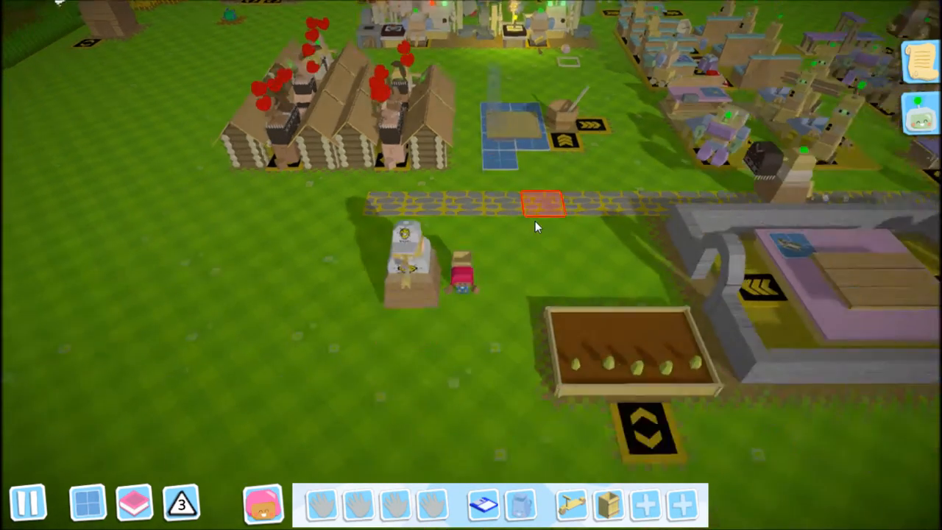
Step: Pick up Seedling Storage 1 (5 of 150 tree seeds) for relocation and check its analysis panel
{"action": "left_click", "coordinate": [596, 234]}
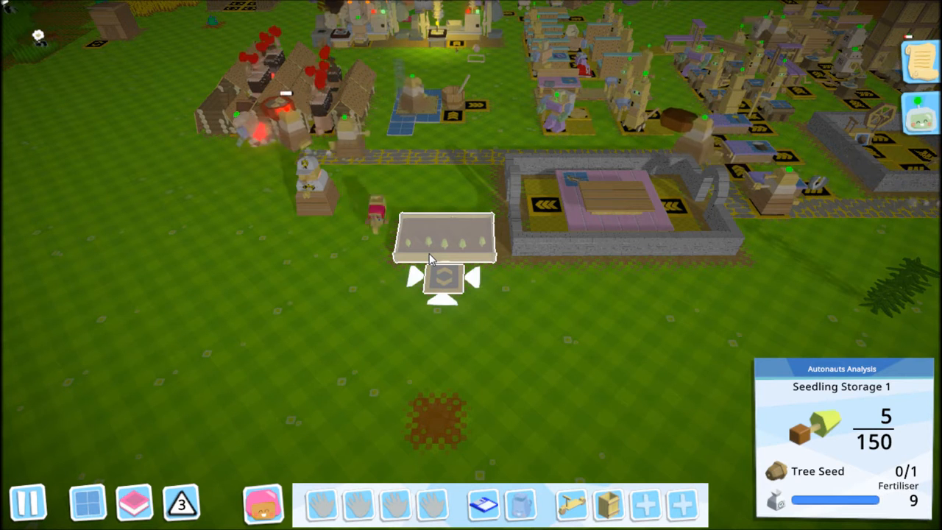
{"action": "left_click", "coordinate": [321, 503]}
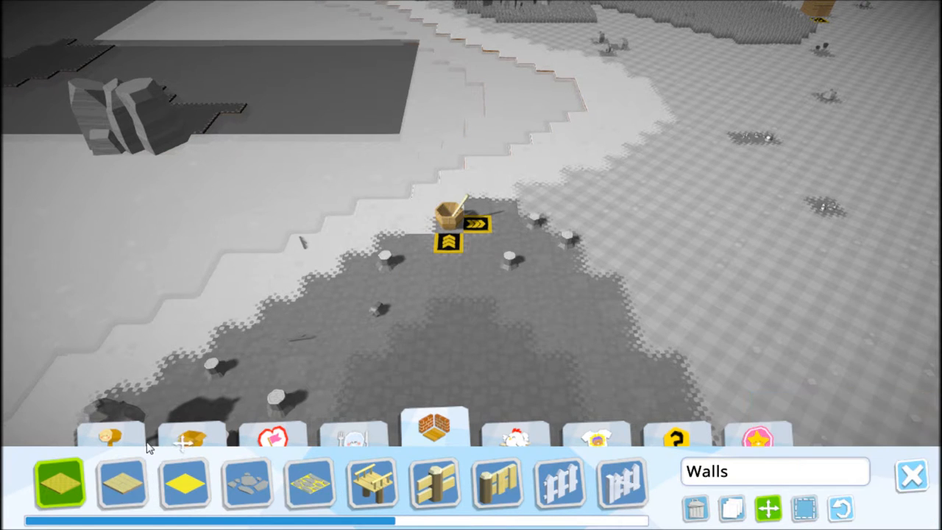
Step: Inspect one of the Walls building pieces before the Autonoshy 1000-food badge appears
{"action": "left_click", "coordinate": [191, 434]}
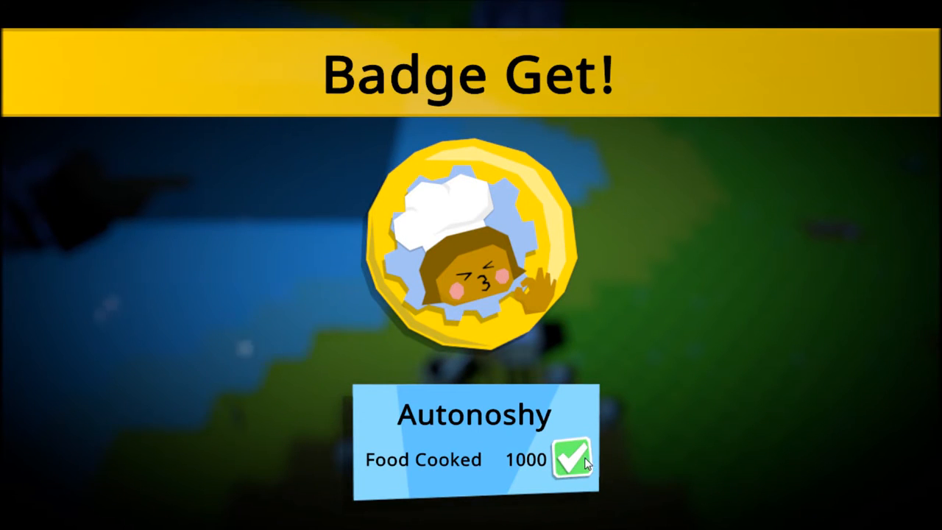
Step: Dismiss the cooking badge and bring up the Bot Tracker's list of all bot teams
{"action": "left_click", "coordinate": [572, 462]}
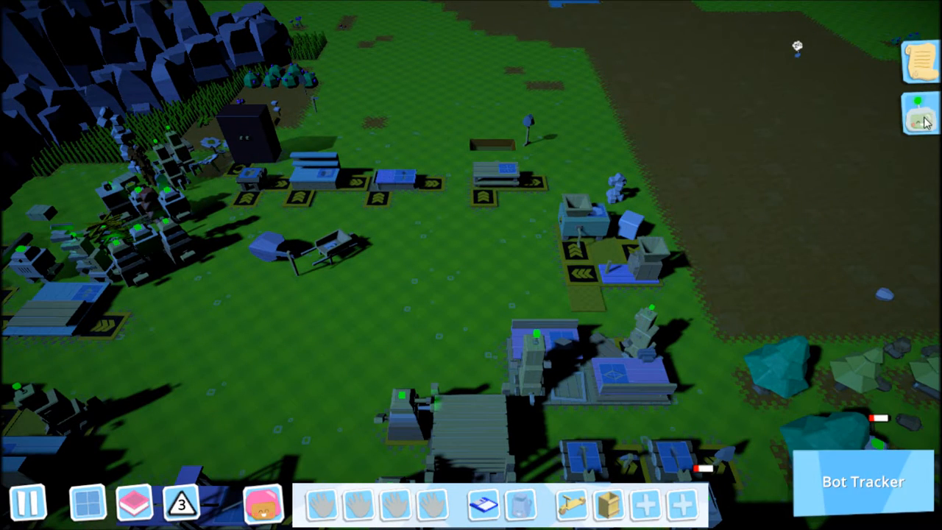
{"action": "left_click", "coordinate": [918, 117]}
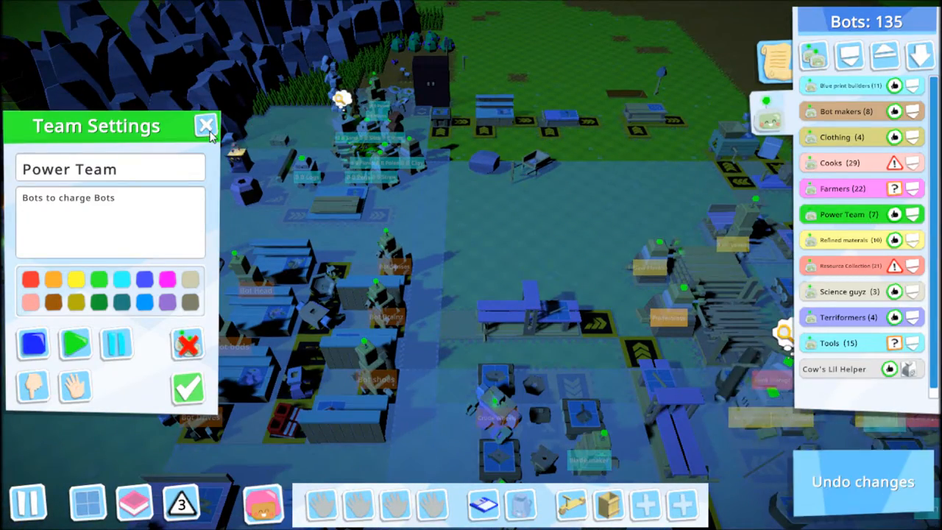
Step: Close Power Team settings and Charge 1's program to list the seven Charge bots
{"action": "left_click", "coordinate": [206, 126]}
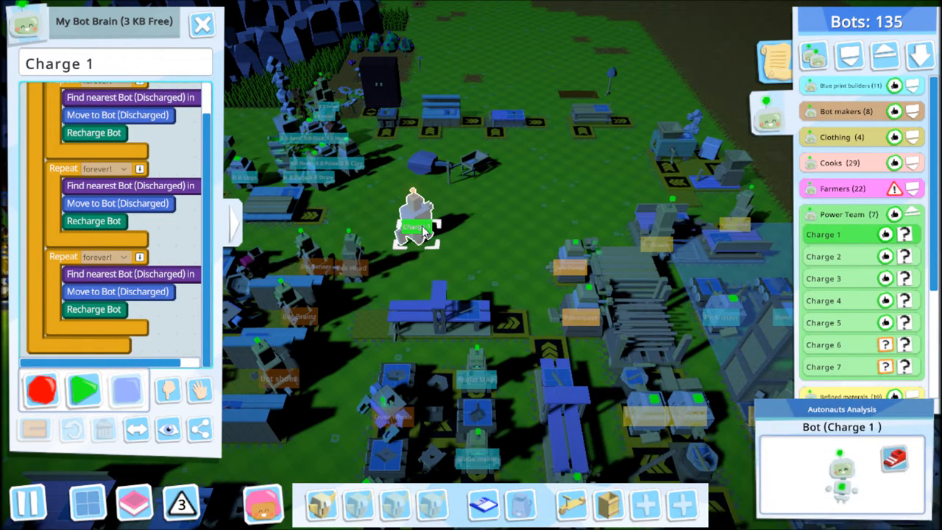
{"action": "left_click", "coordinate": [202, 24]}
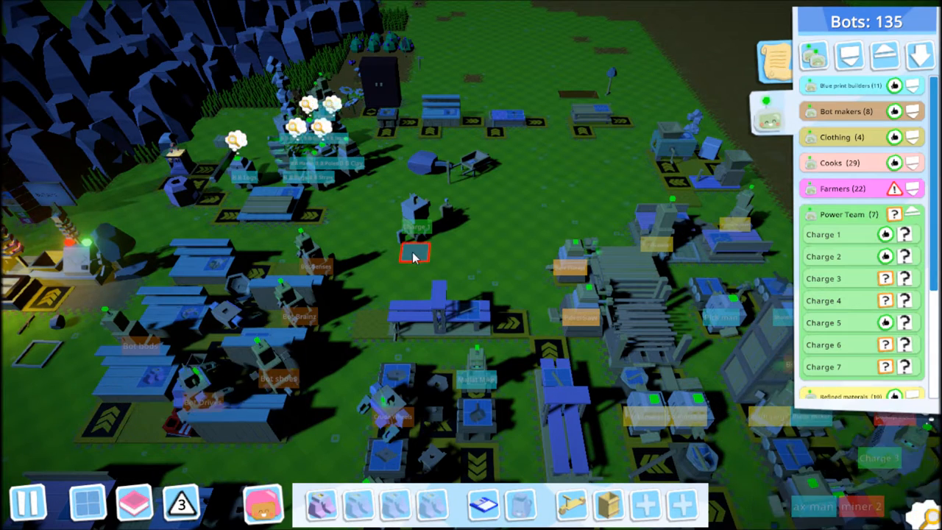
Step: Reopen Charge 1's brain showing its nested find-move-recharge loops with 7 KB free
{"action": "left_click", "coordinate": [415, 253]}
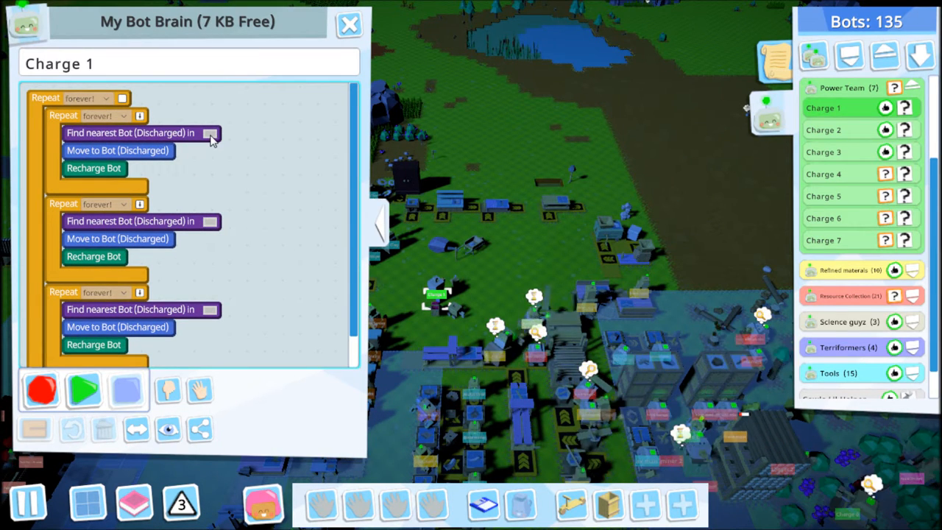
Step: Enter Record mode and set the first Find nearest Bot instruction to Max Area
{"action": "left_click", "coordinate": [41, 390]}
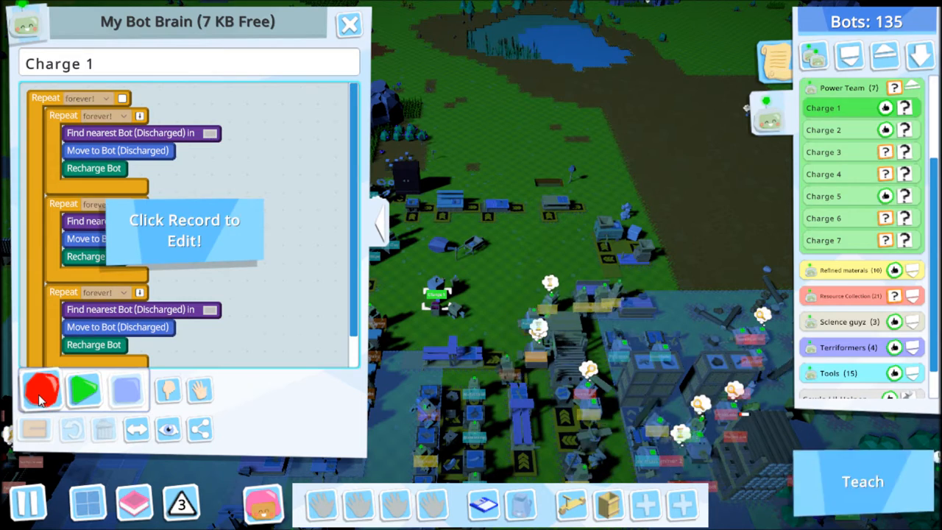
{"action": "left_click", "coordinate": [41, 390]}
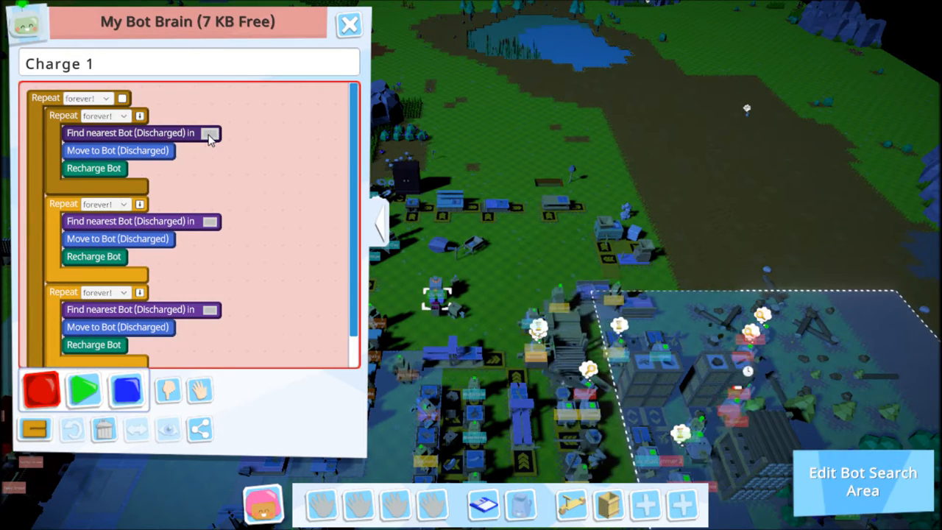
{"action": "left_click", "coordinate": [862, 481]}
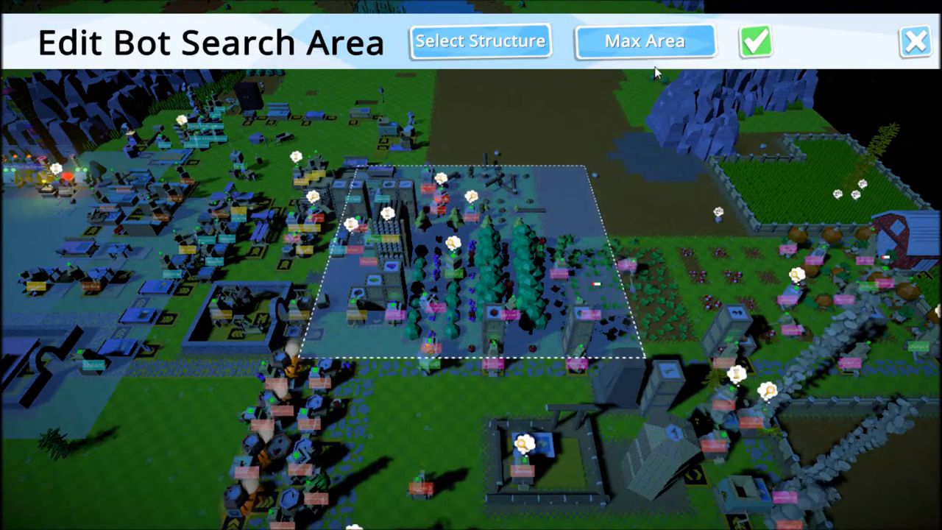
{"action": "left_click", "coordinate": [645, 41]}
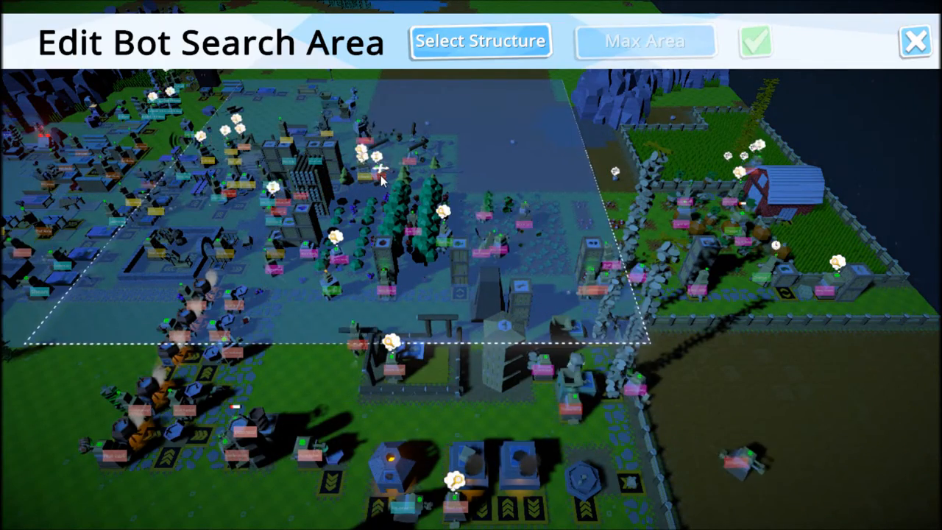
{"action": "left_click", "coordinate": [645, 41]}
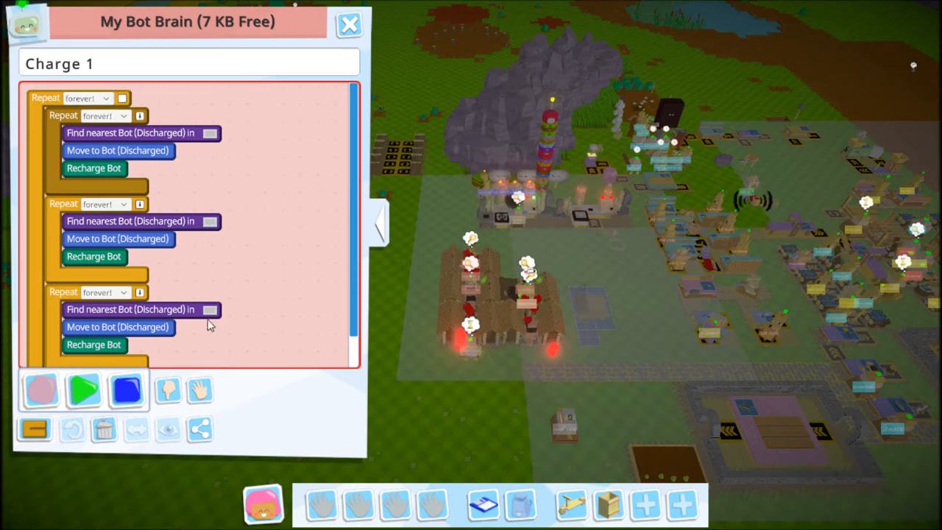
Step: Set the third Find nearest Bot instruction's search area to Max Area and confirm it
{"action": "left_click", "coordinate": [41, 389]}
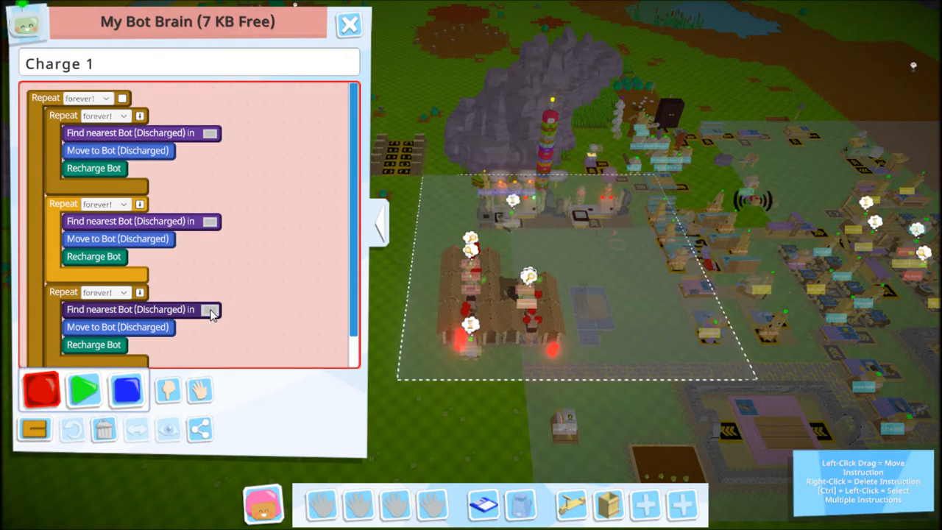
{"action": "left_click", "coordinate": [209, 309]}
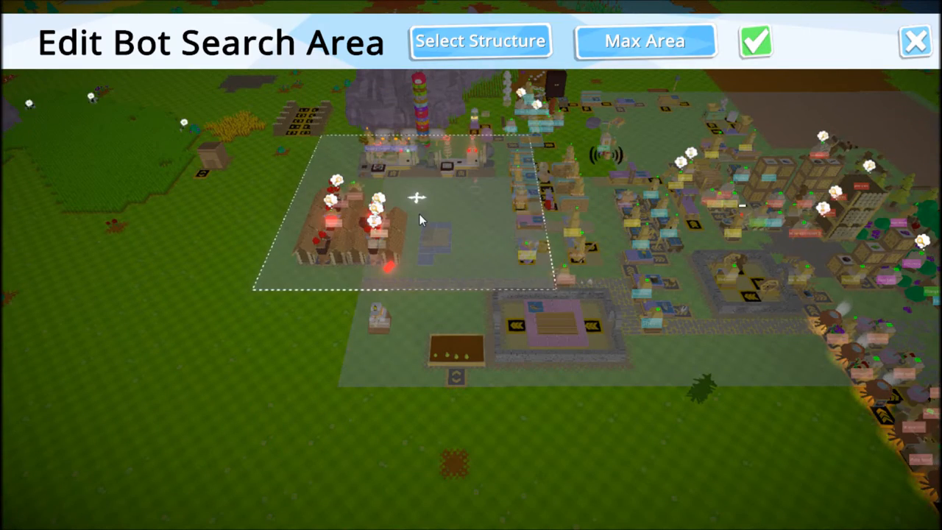
{"action": "left_click", "coordinate": [645, 41]}
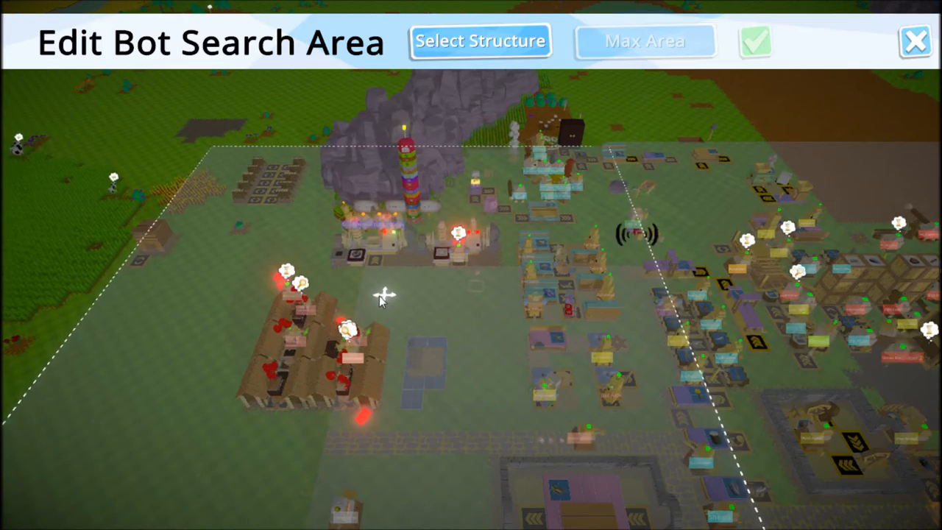
{"action": "left_click", "coordinate": [645, 41]}
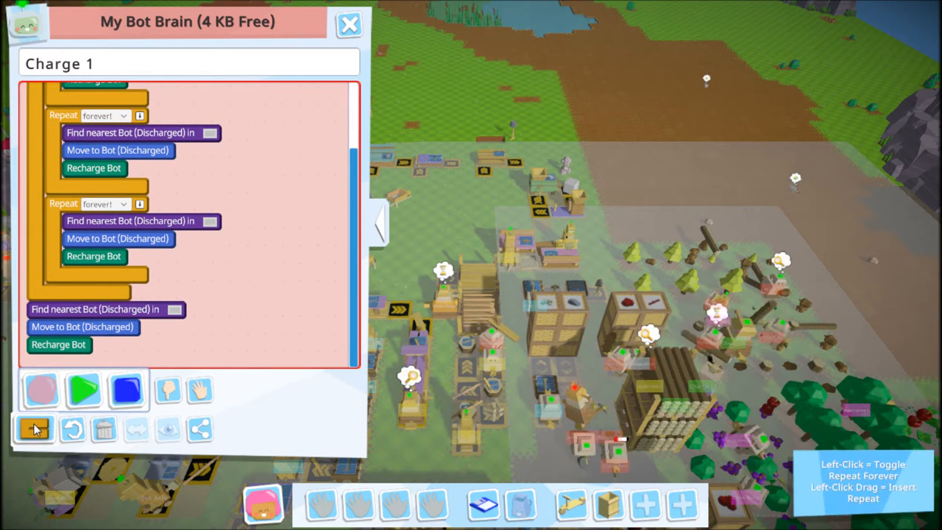
Step: Wrap the final find, move and recharge instructions in a Repeat forever loop
{"action": "left_click", "coordinate": [35, 430]}
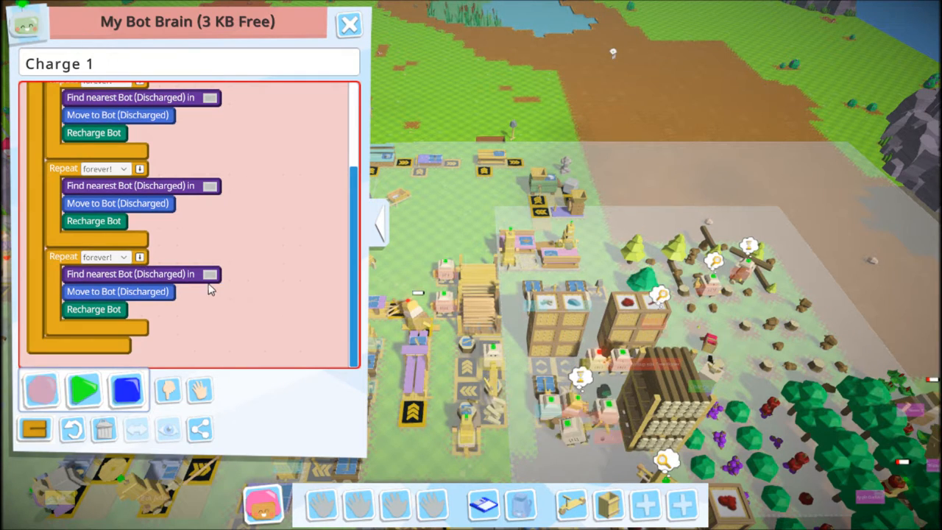
Step: Mark the third loop's search area over the ground around the workshop and fields and confirm
{"action": "left_click", "coordinate": [209, 274]}
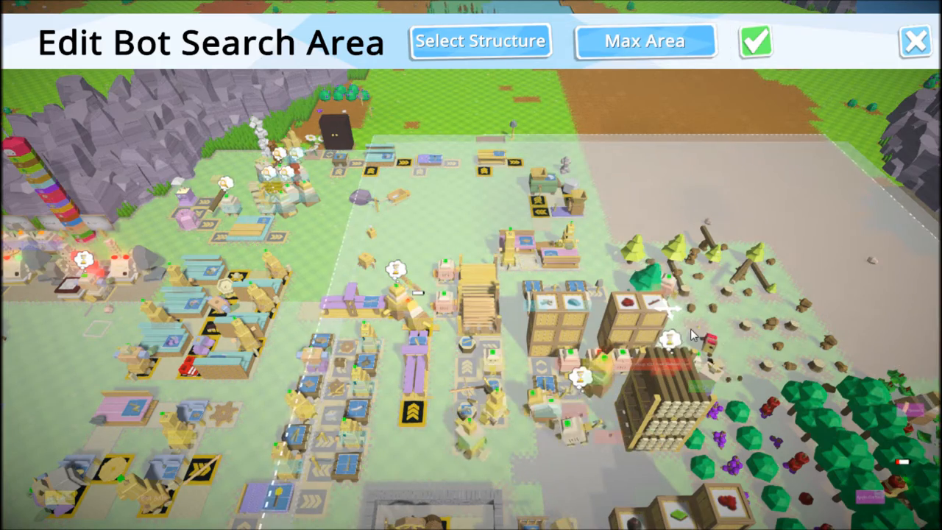
{"action": "left_click", "coordinate": [645, 41]}
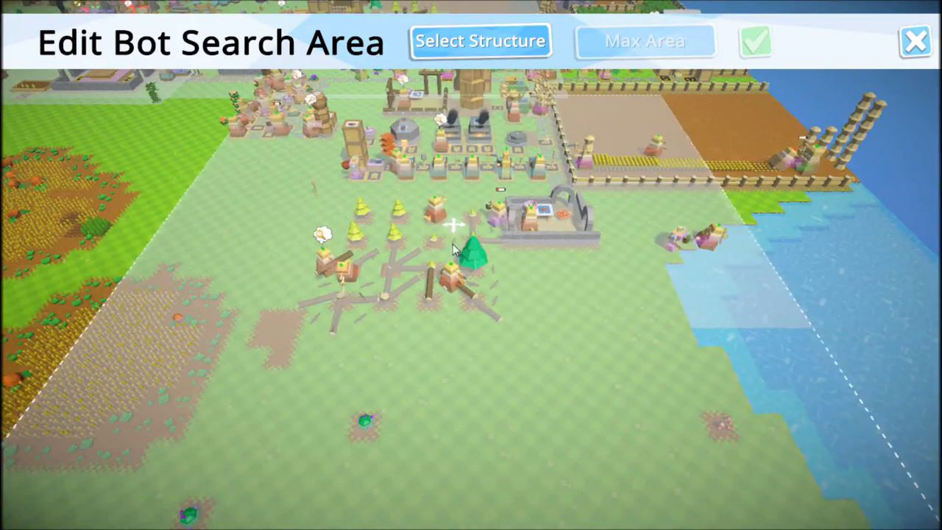
{"action": "left_click", "coordinate": [644, 41]}
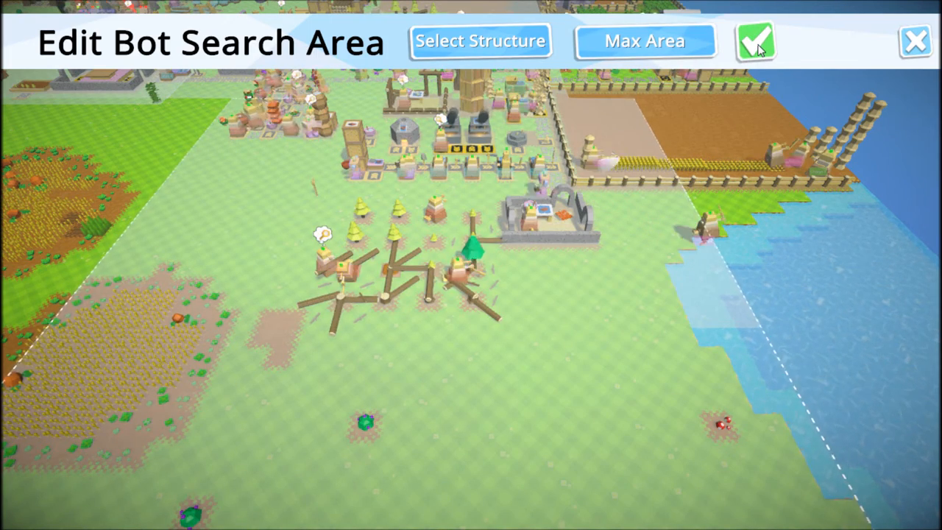
{"action": "left_click", "coordinate": [753, 41]}
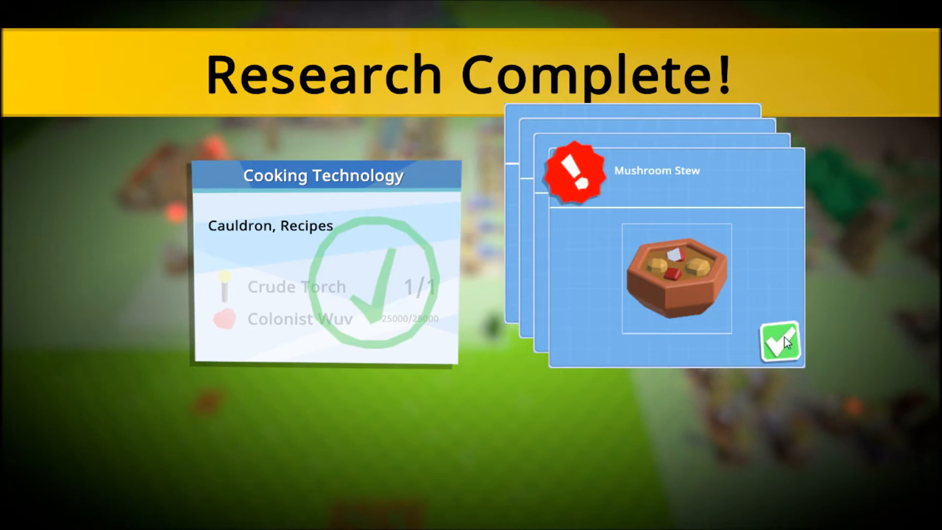
Step: Dismiss the new Mushroom Stew and Cauldron blueprint cards from the Research Complete screen
{"action": "left_click", "coordinate": [779, 342]}
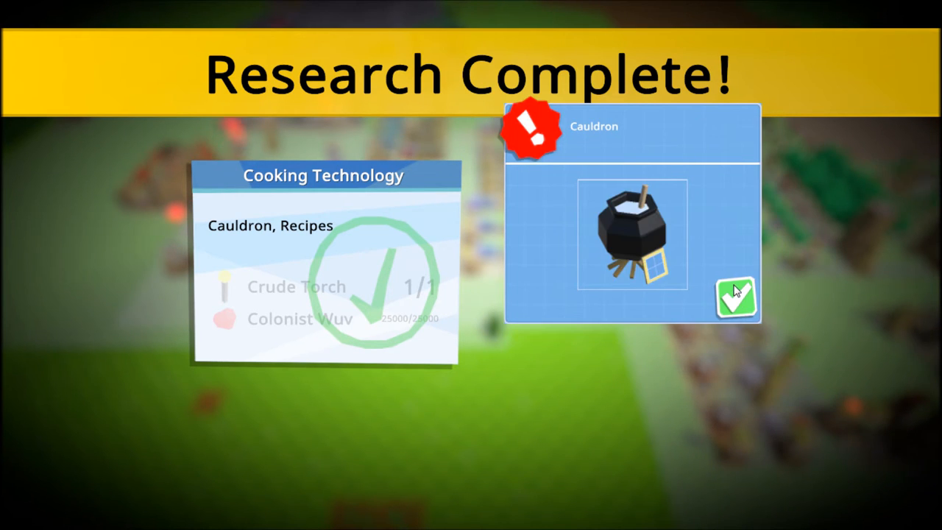
{"action": "left_click", "coordinate": [736, 297]}
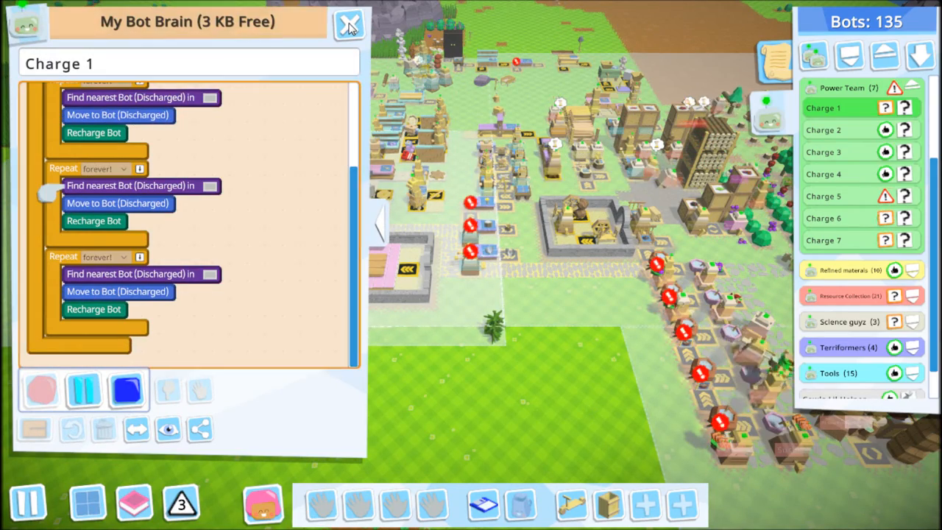
Step: Select the newly built bot Mk1094 and begin recording it picking up a crude bucket
{"action": "left_click", "coordinate": [350, 23]}
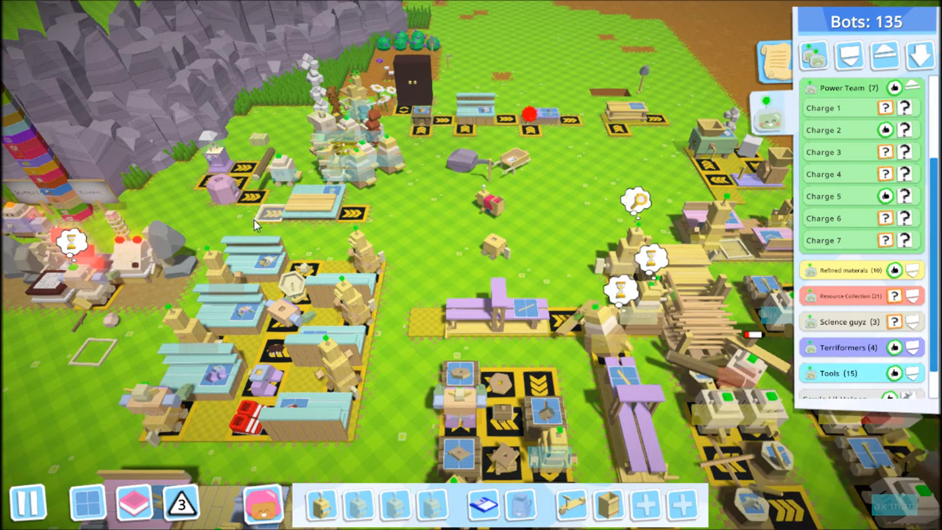
{"action": "left_click", "coordinate": [493, 247]}
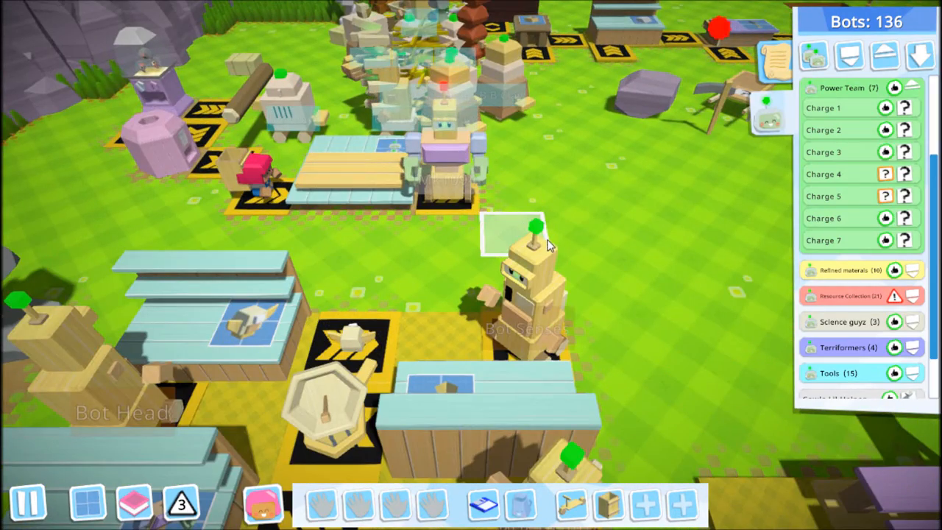
{"action": "left_click", "coordinate": [441, 184]}
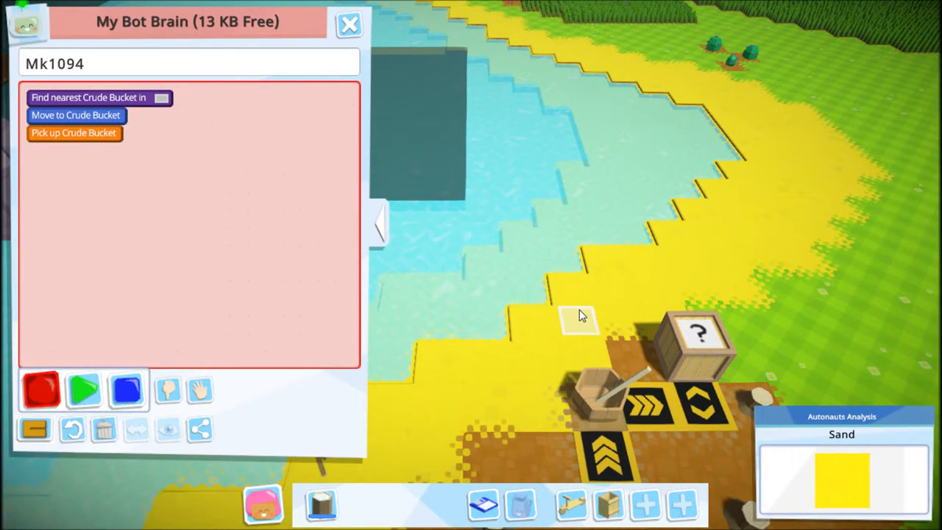
Step: Teach Mk1094 to scoop sand into Crude Mortar Mixer 1, deleting a misplaced move instruction
{"action": "left_click", "coordinate": [581, 317]}
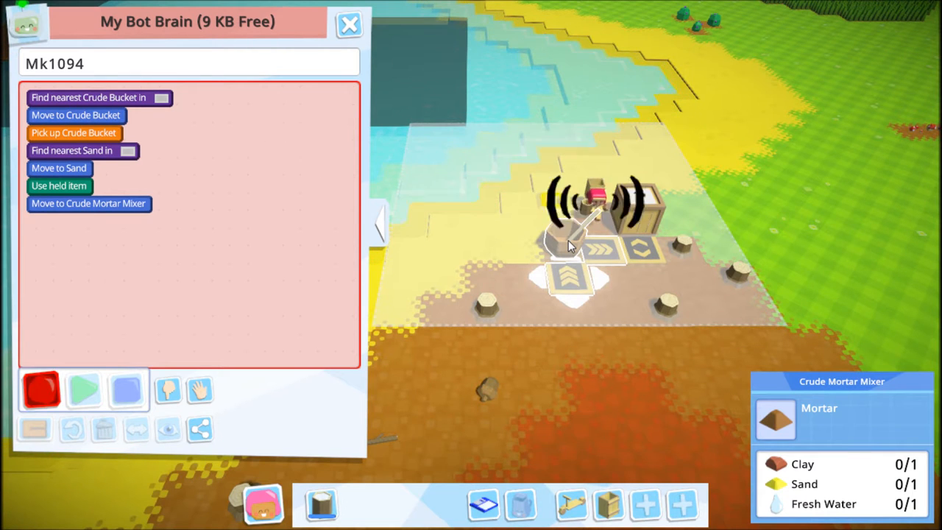
{"action": "left_click", "coordinate": [83, 389]}
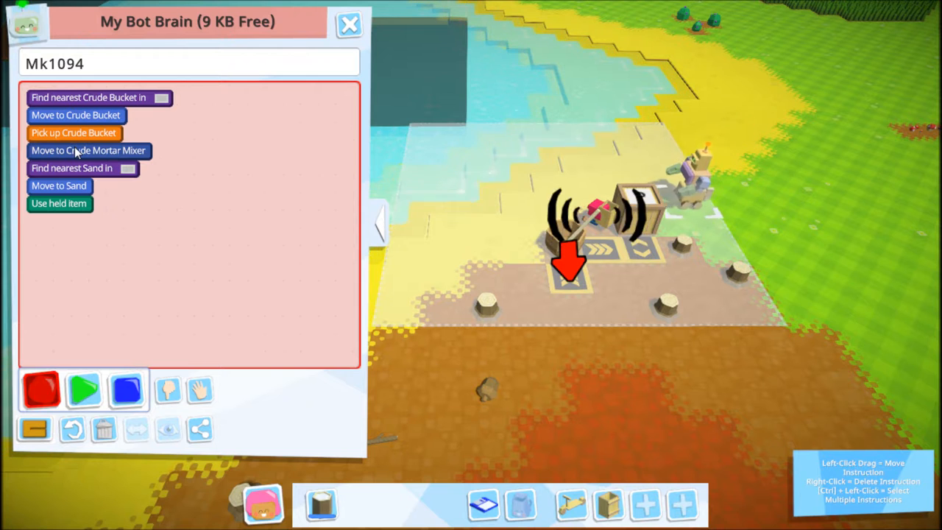
{"action": "right_click", "coordinate": [88, 150]}
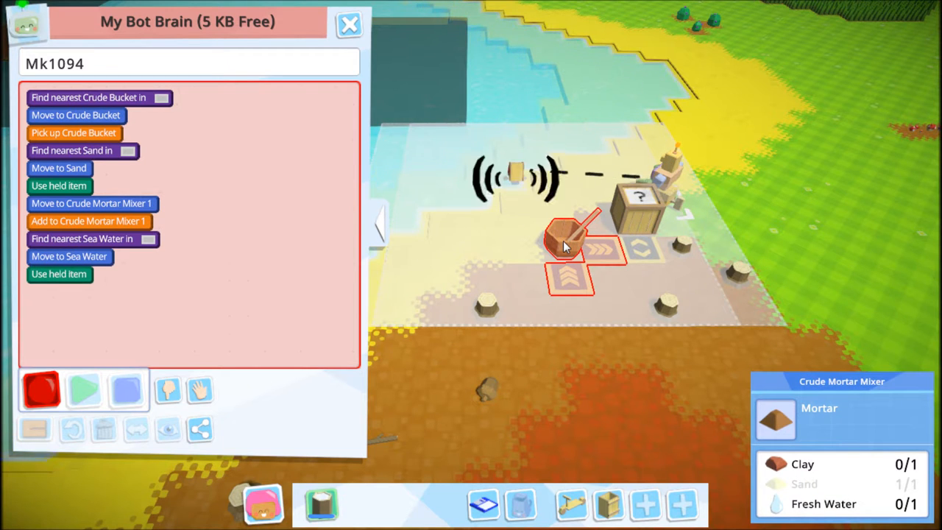
Step: Teach Mk1094 to fill the bucket with sea water, then stop recording with memory full
{"action": "left_click", "coordinate": [83, 389]}
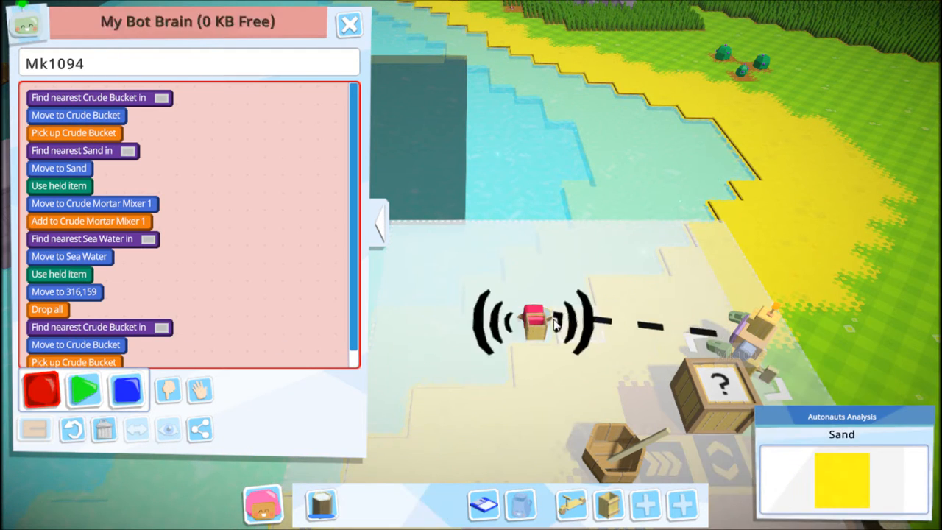
{"action": "left_click", "coordinate": [127, 390]}
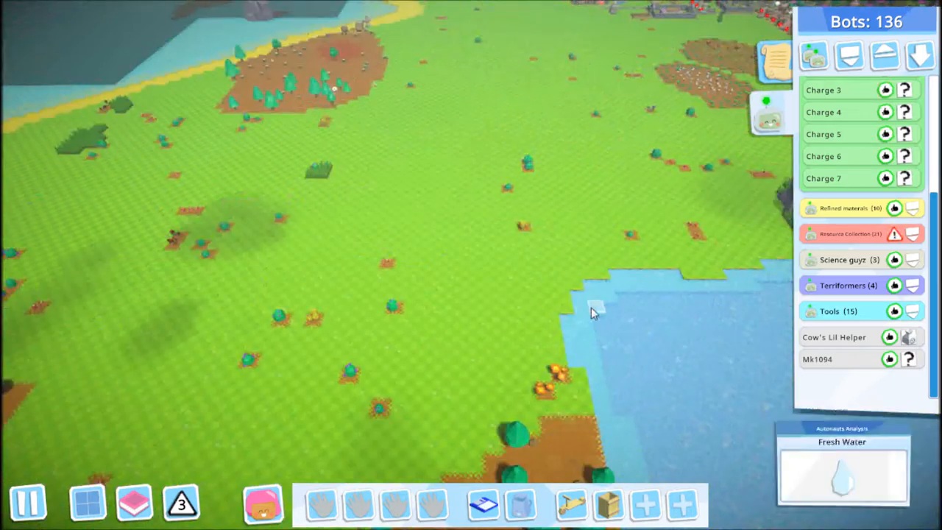
Step: Pan the camera across the island to look over the land around the settlement
{"action": "left_click_drag", "start_coordinate": [594, 311], "coordinate": [335, 289]}
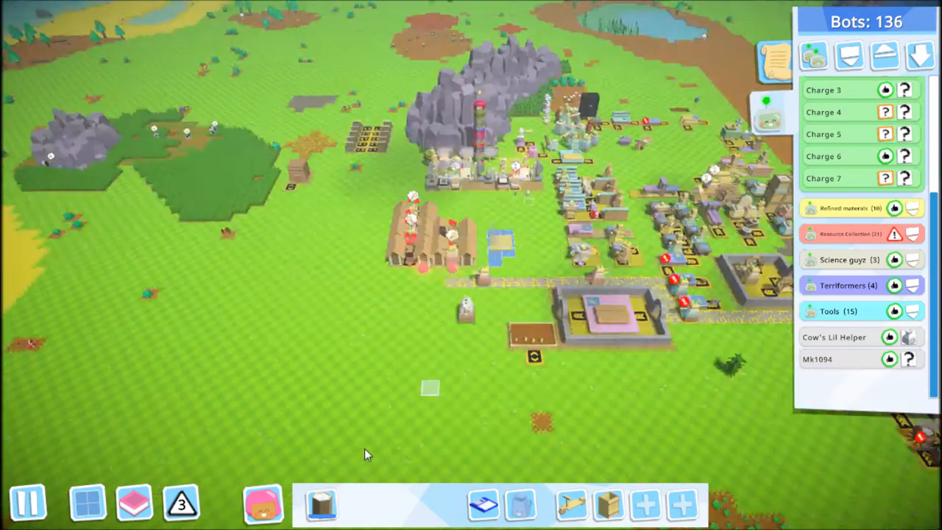
{"action": "left_click", "coordinate": [817, 359]}
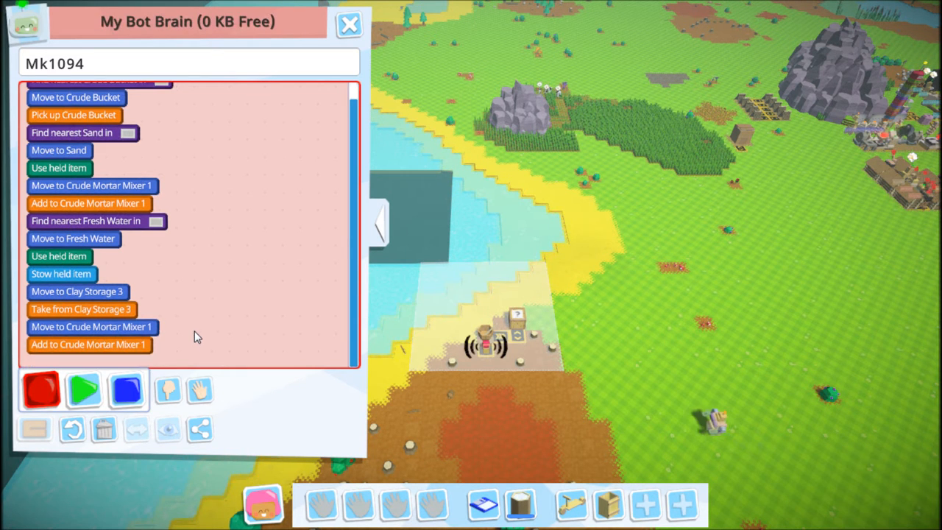
Step: Re-record Mk1094's steps with fresh water and clay from Clay Storage 3, then close its brain
{"action": "left_click", "coordinate": [127, 390]}
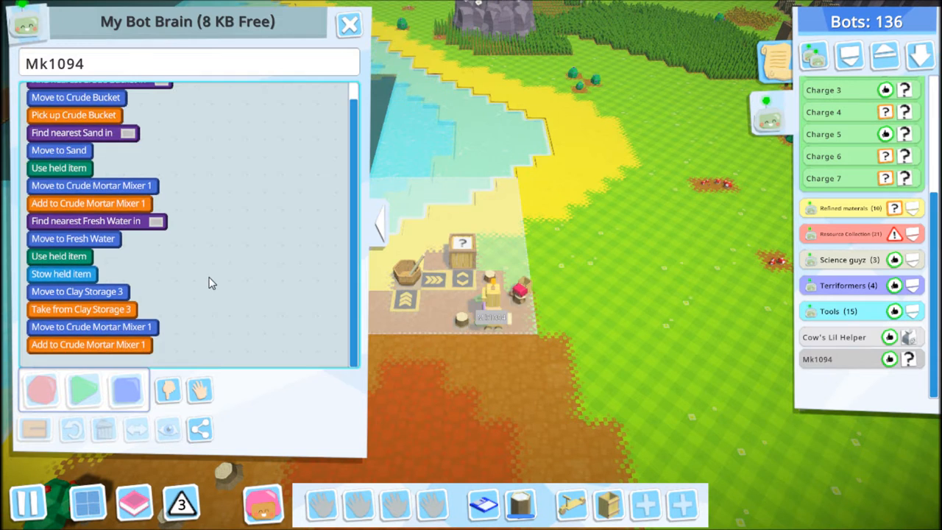
{"action": "left_click", "coordinate": [348, 23]}
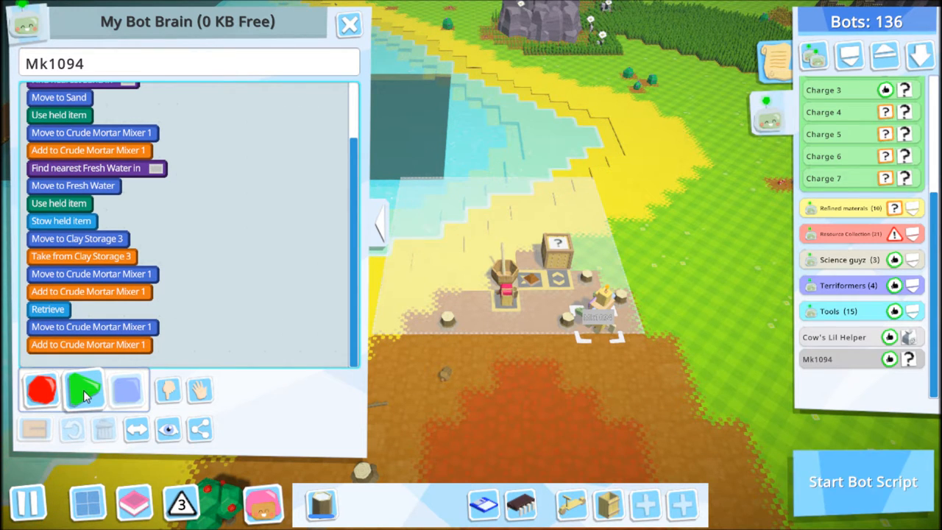
Step: Wrap Mk1094's sand and fresh-water steps in a repeat-until-hands-full loop
{"action": "left_click", "coordinate": [82, 390]}
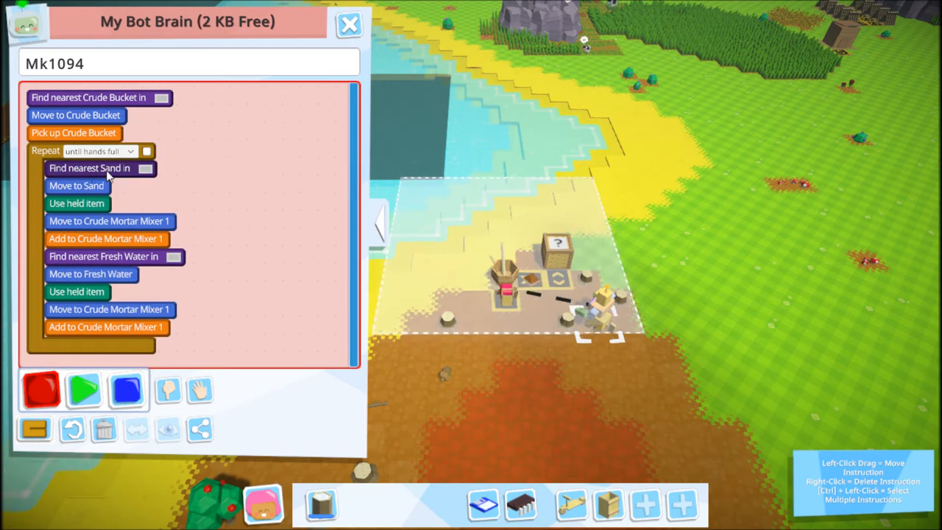
Step: Set the inner loop to until-hands-empty and the outer loop to until Crude Mortar Mixer 1 full
{"action": "left_click", "coordinate": [100, 150]}
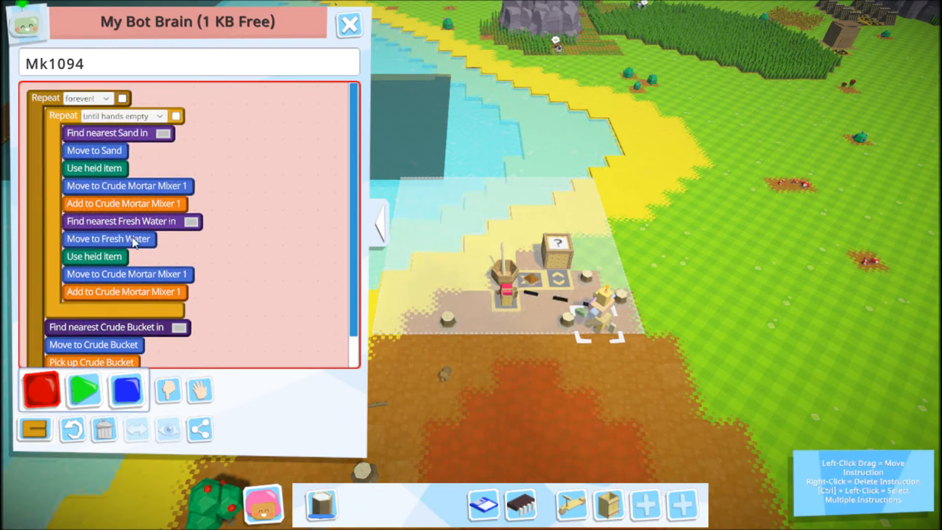
{"action": "left_click", "coordinate": [106, 97]}
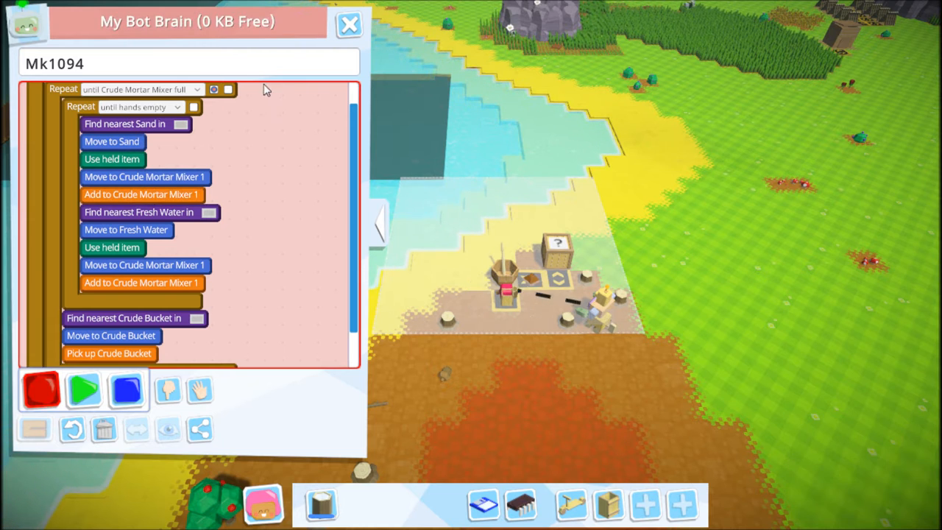
{"action": "left_click", "coordinate": [348, 23]}
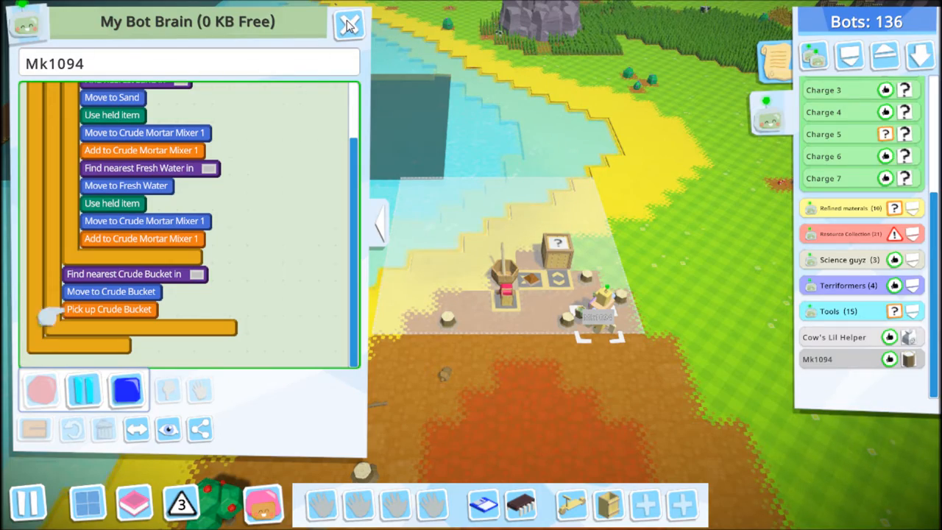
Step: Close Mk1094's program and assemble new bot Mk2008 from a Mk 2 bot head
{"action": "left_click", "coordinate": [350, 23]}
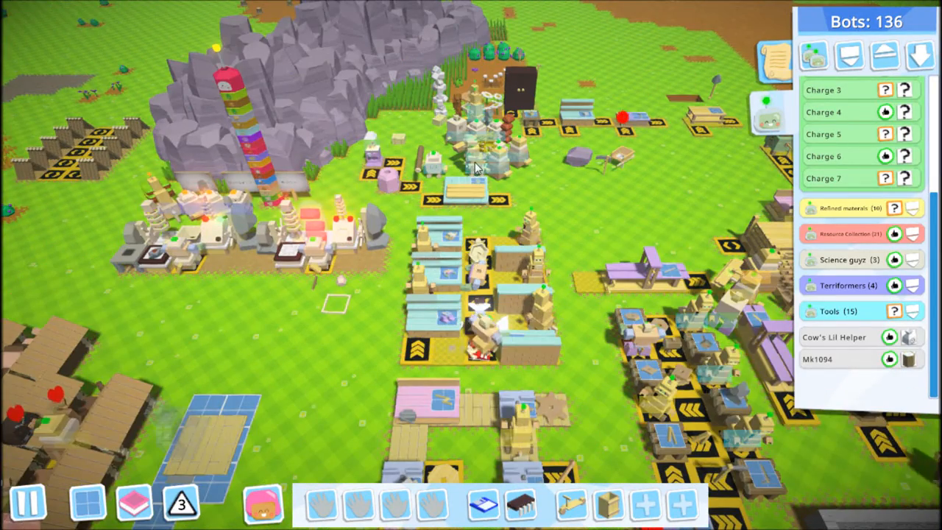
{"action": "left_click", "coordinate": [463, 194]}
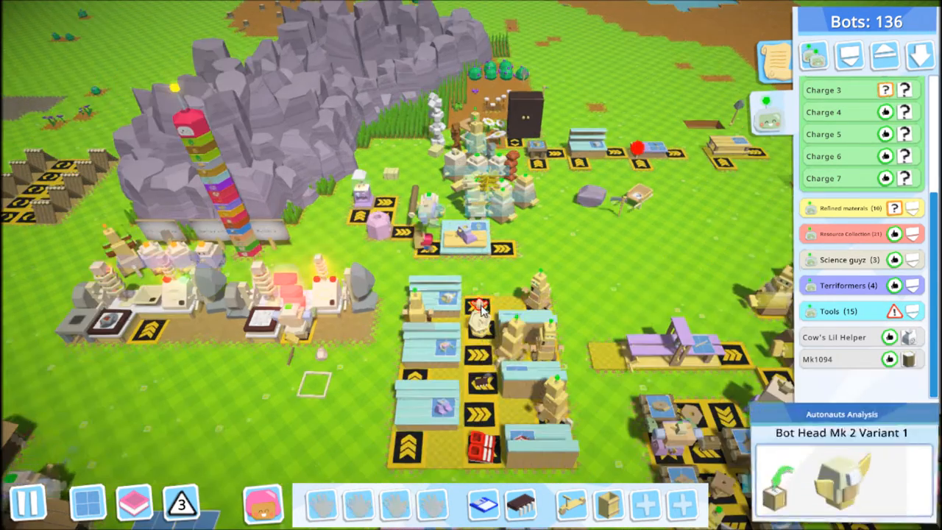
{"action": "left_click", "coordinate": [468, 235]}
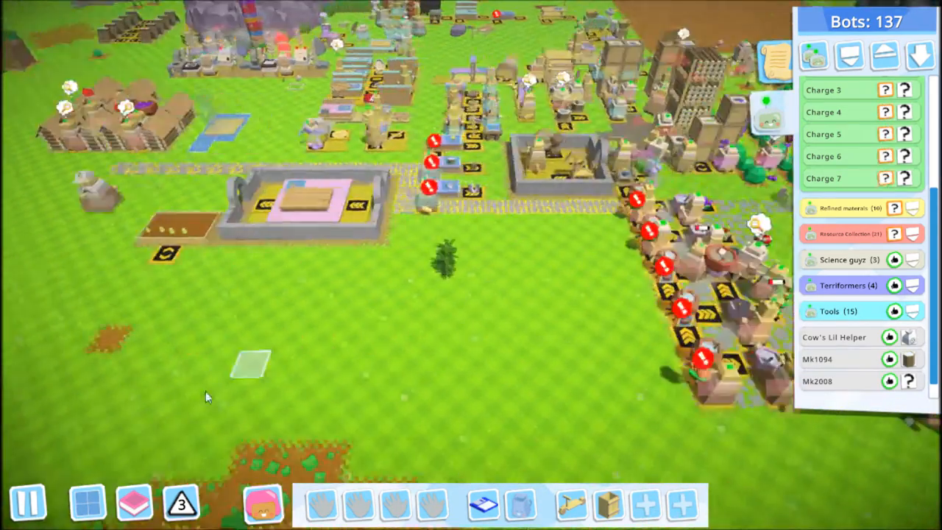
{"action": "left_click", "coordinate": [816, 381]}
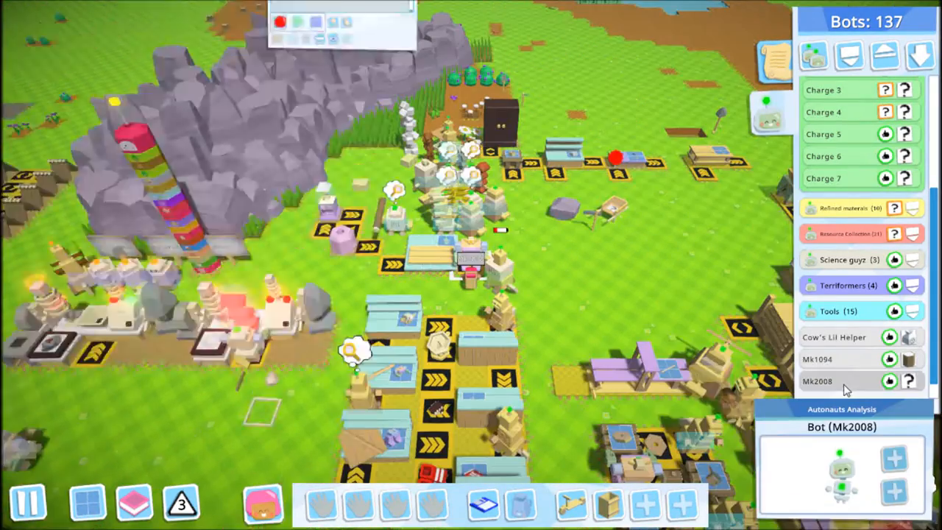
Step: Select Mk2008 and record it taking clay from Clay Storage 3 to Crude Mortar Mixer 1
{"action": "left_click", "coordinate": [908, 379]}
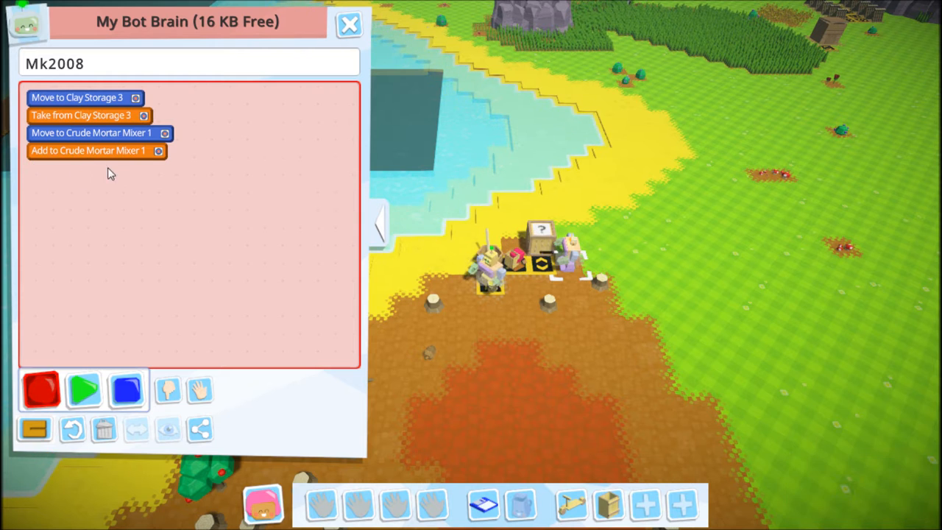
{"action": "left_click", "coordinate": [462, 353]}
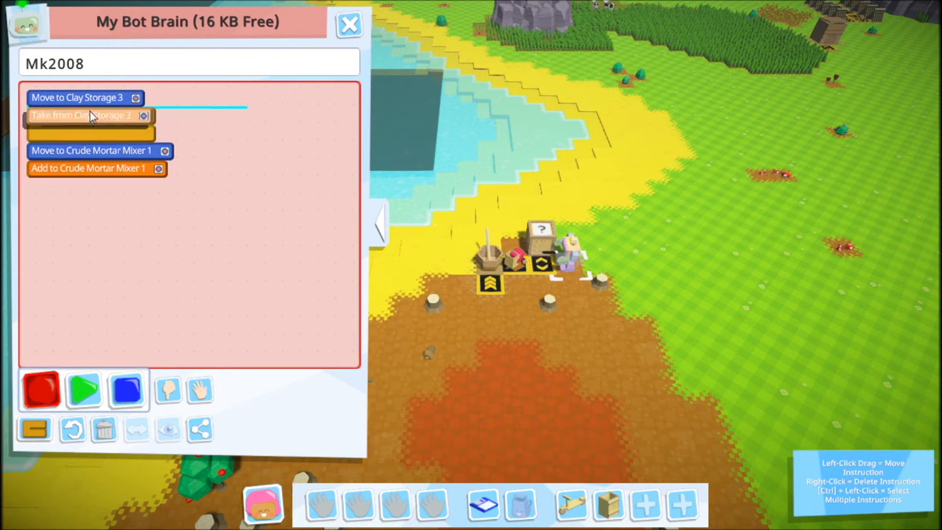
Step: Nest Mk2008's steps in until-hands-full, until-hands-empty and until-mixer-full loops
{"action": "left_click", "coordinate": [34, 430]}
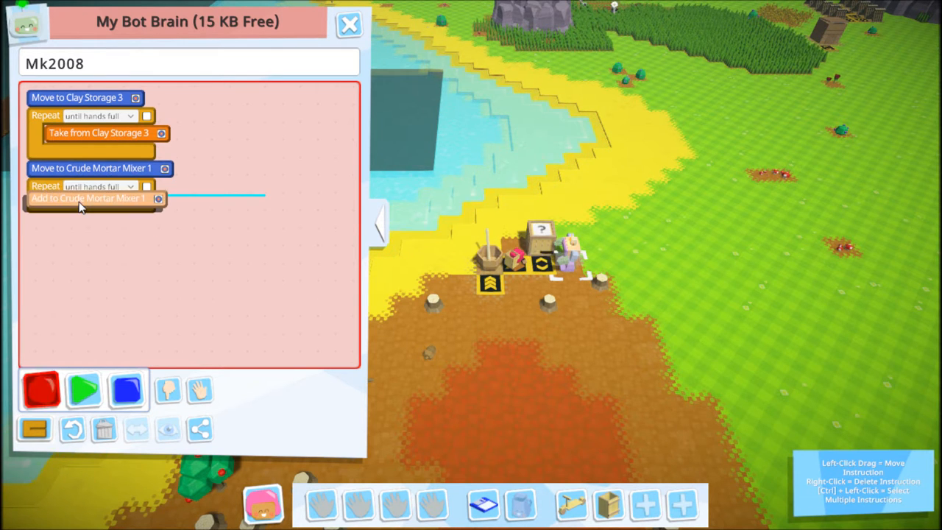
{"action": "left_click_drag", "start_coordinate": [89, 197], "coordinate": [103, 203]}
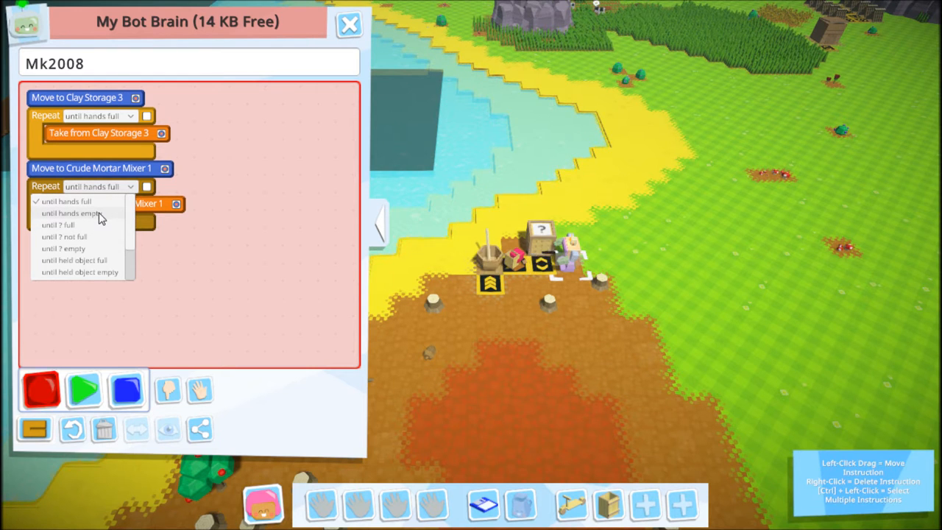
{"action": "left_click", "coordinate": [68, 212]}
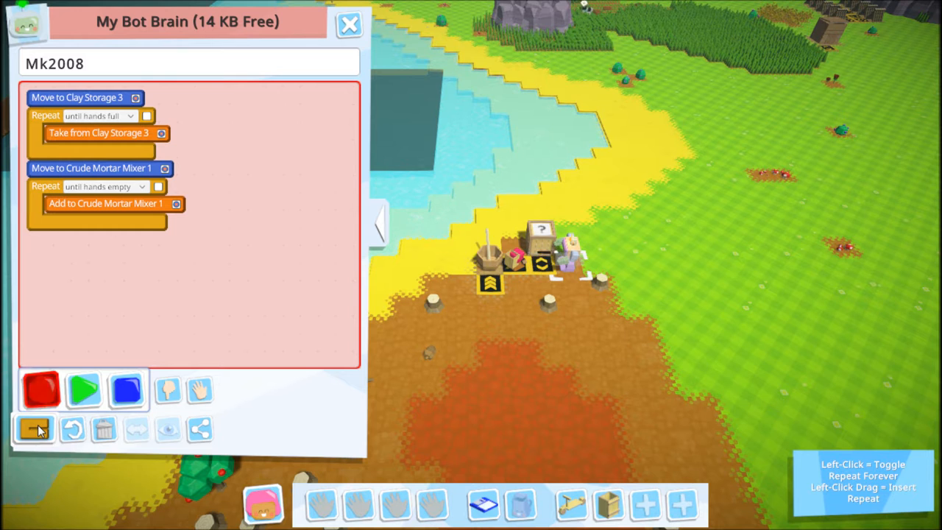
{"action": "left_click", "coordinate": [34, 429]}
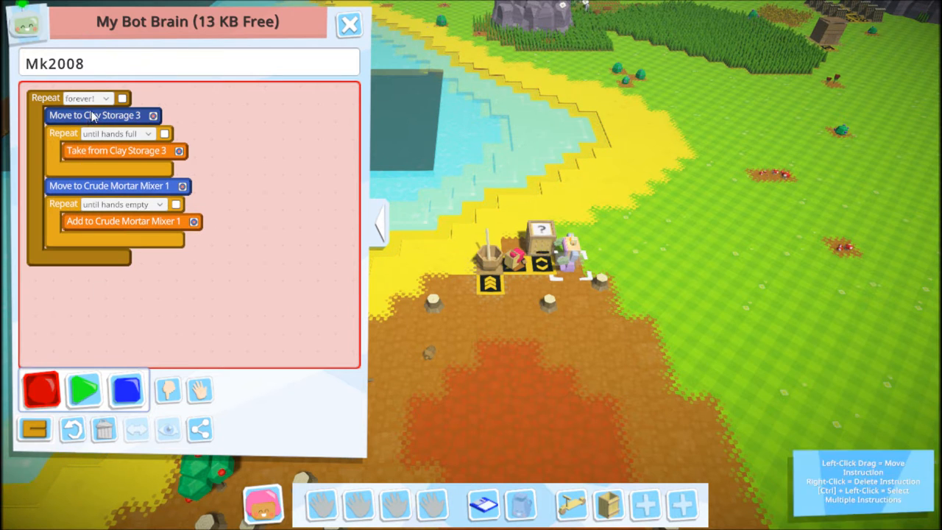
{"action": "left_click", "coordinate": [114, 132]}
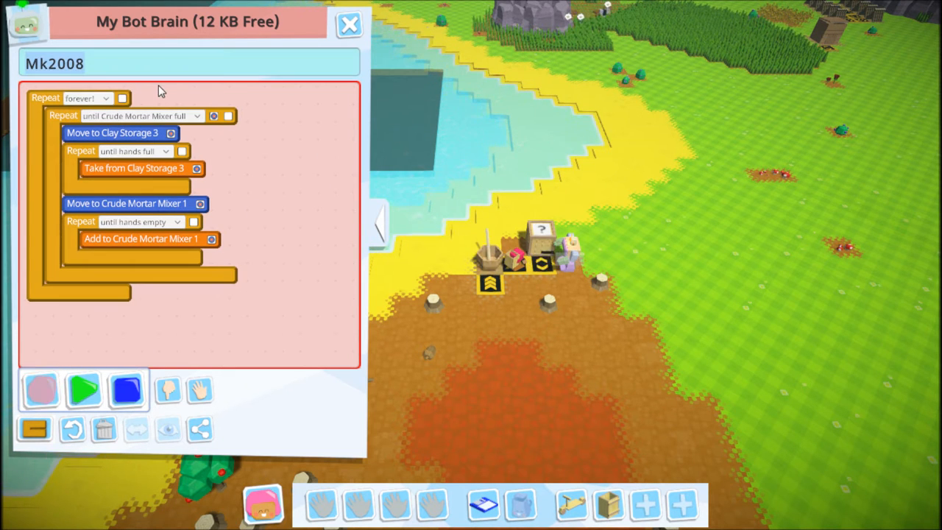
Step: Rename bot Mk2008 to Clay to mortar
{"action": "type", "text": "Clay to mort"}
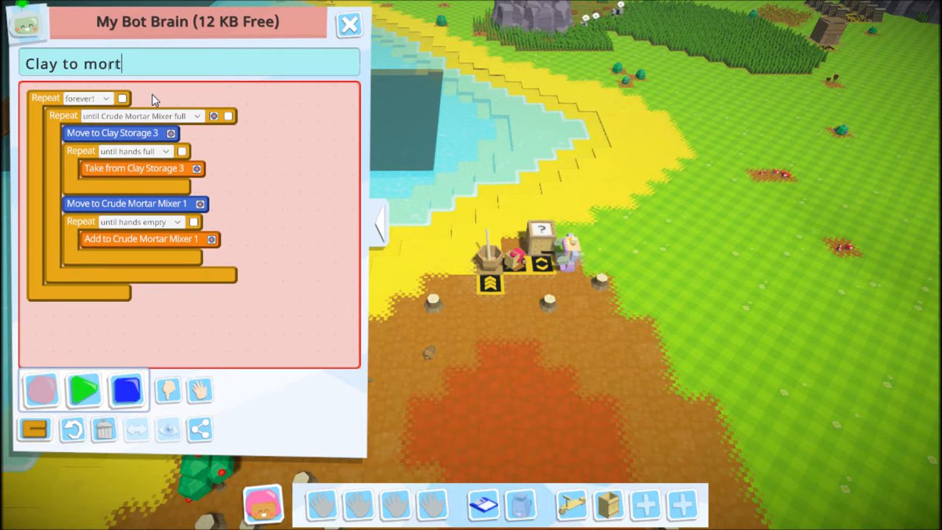
{"action": "type", "text": "er"}
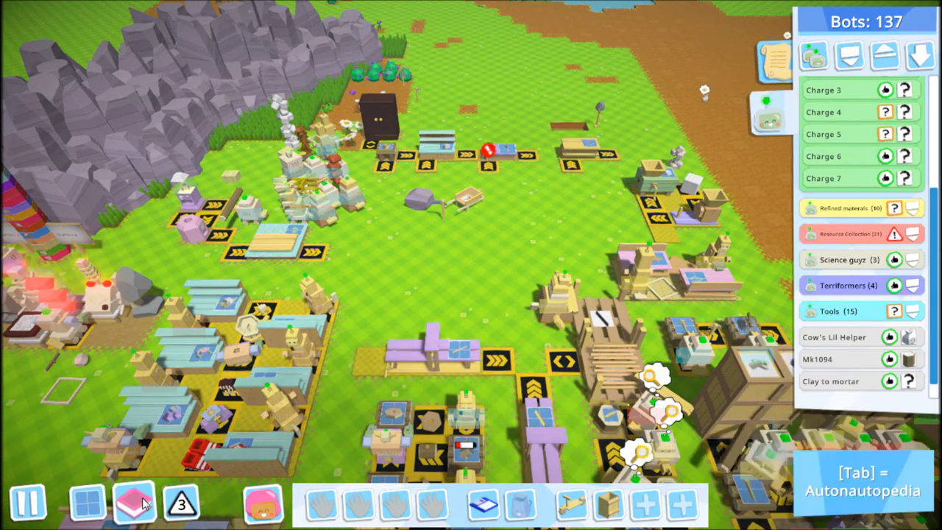
Step: Review Masonry Bench 1's chimney and fireplace options, then reopen the Clay to mortar bot's program
{"action": "left_click", "coordinate": [136, 503]}
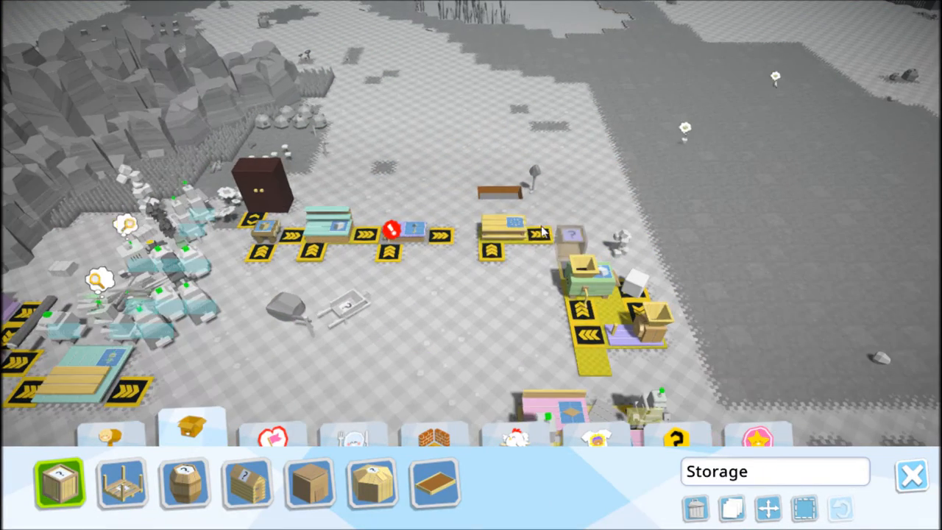
{"action": "mouse_move", "coordinate": [803, 508]}
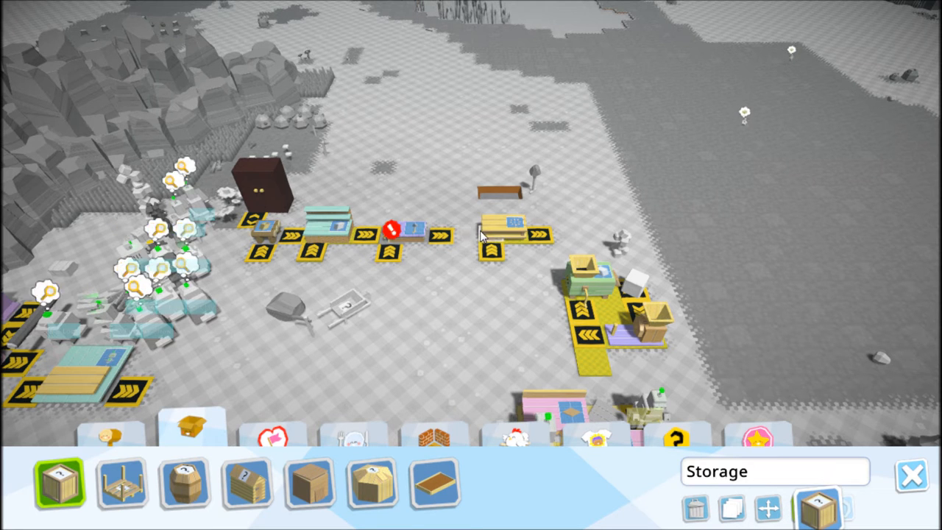
{"action": "left_click", "coordinate": [530, 242]}
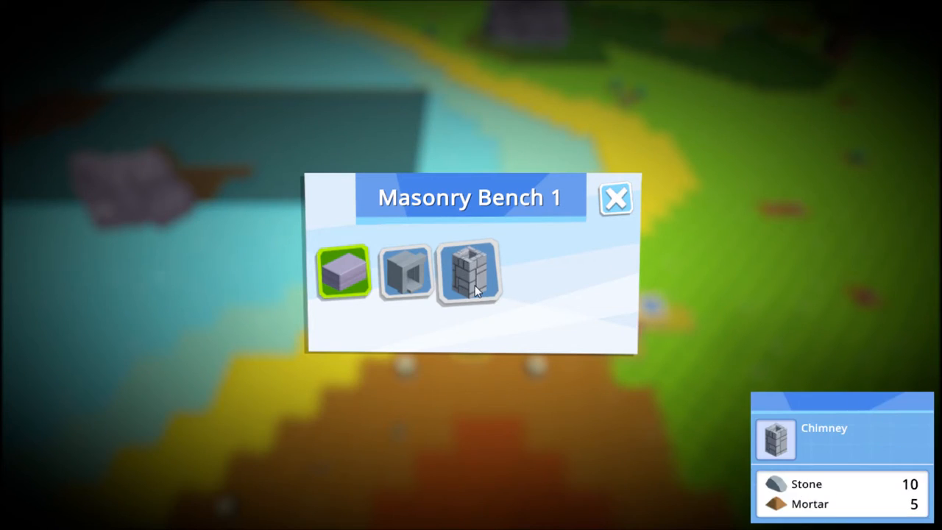
{"action": "left_click", "coordinate": [617, 198]}
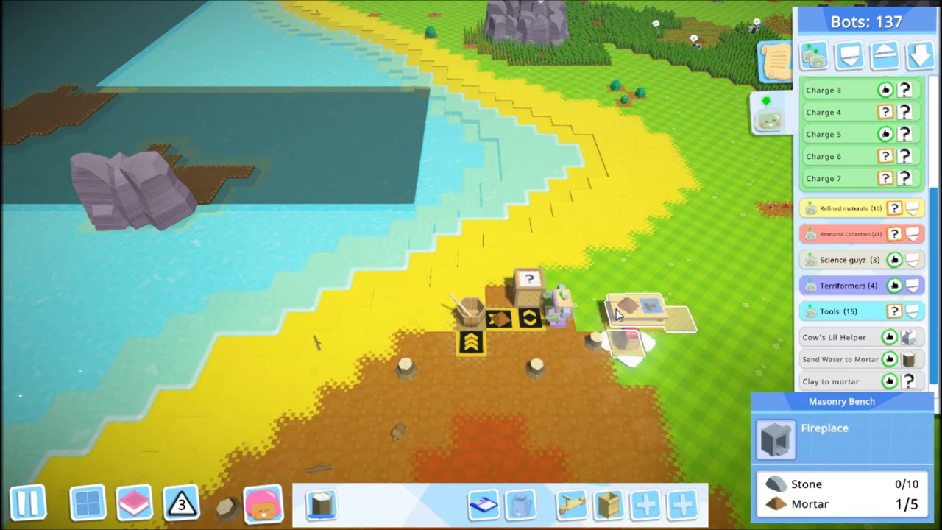
{"action": "left_click", "coordinate": [559, 324]}
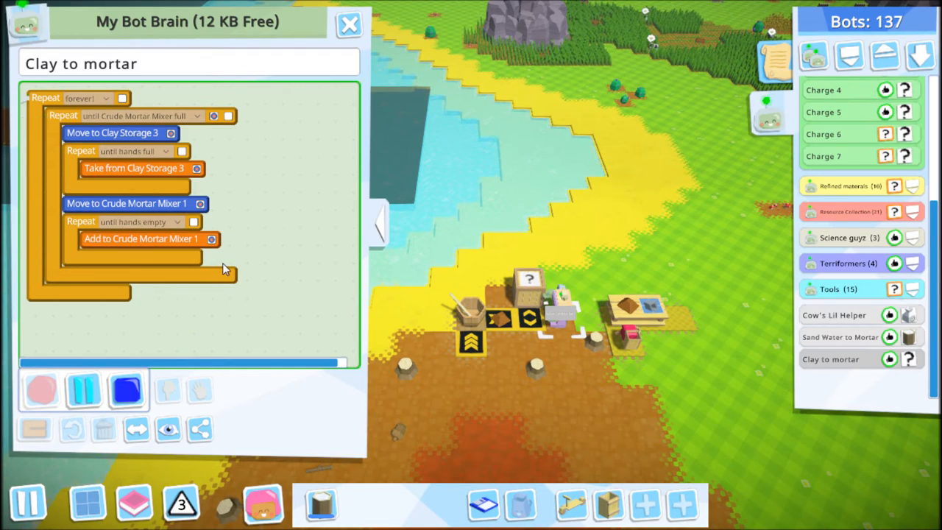
Step: Close the Clay to mortar program and move to the farm plot beside the huts
{"action": "left_click", "coordinate": [349, 24]}
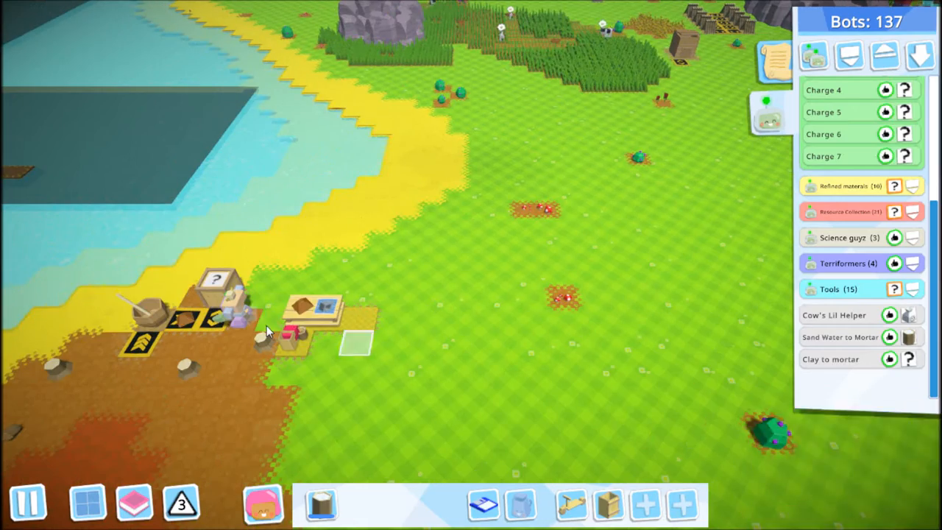
{"action": "left_click", "coordinate": [316, 312]}
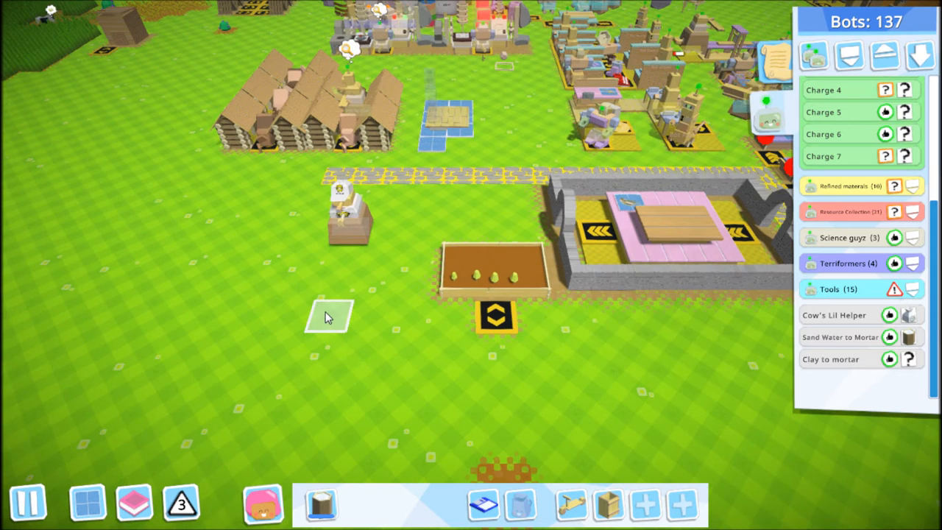
Step: Select the Cow's Lil Helper bot beside the planted field to inspect its program
{"action": "left_click", "coordinate": [830, 359]}
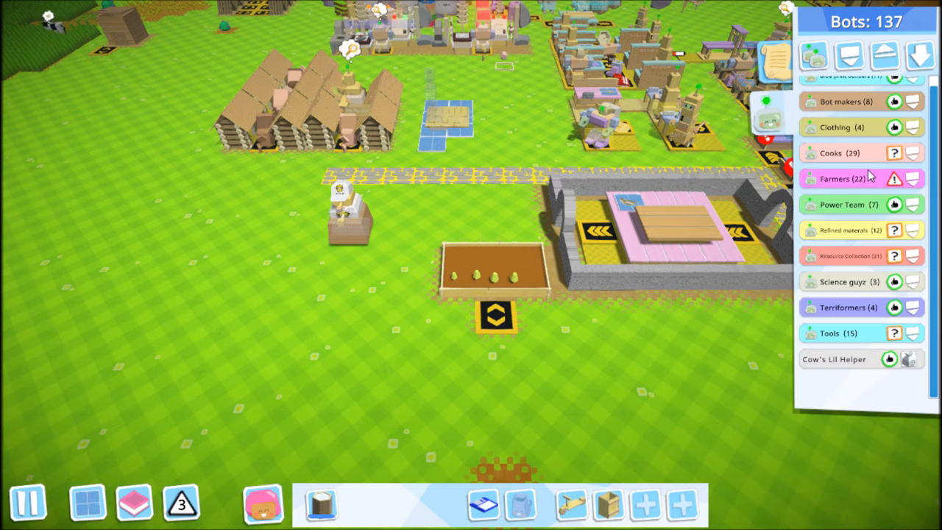
{"action": "left_click", "coordinate": [346, 214]}
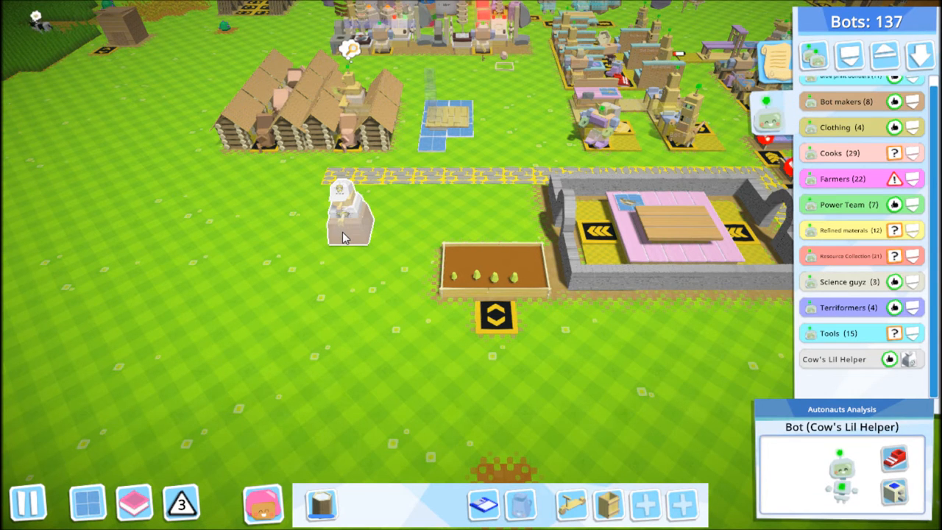
{"action": "mouse_move", "coordinate": [353, 250]}
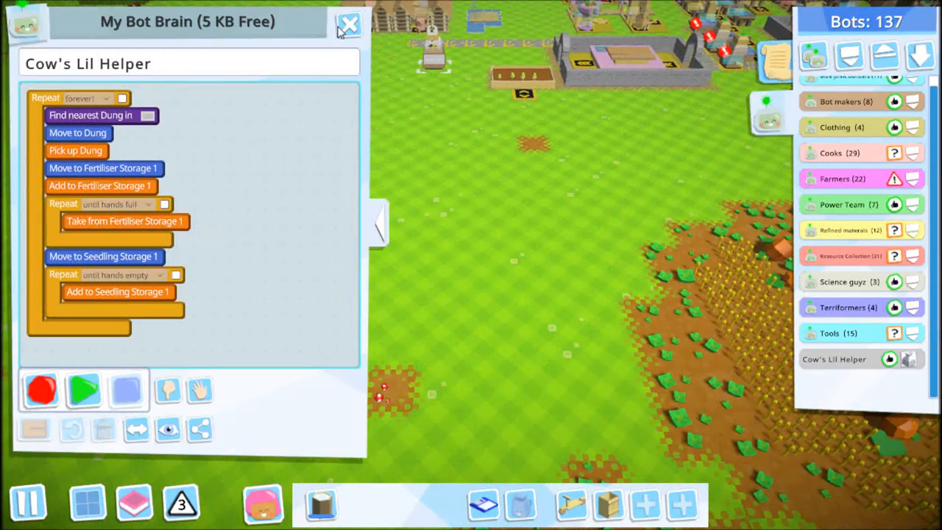
Step: Close the Cow's Lil Helper program before bringing up the game settings
{"action": "left_click", "coordinate": [347, 24]}
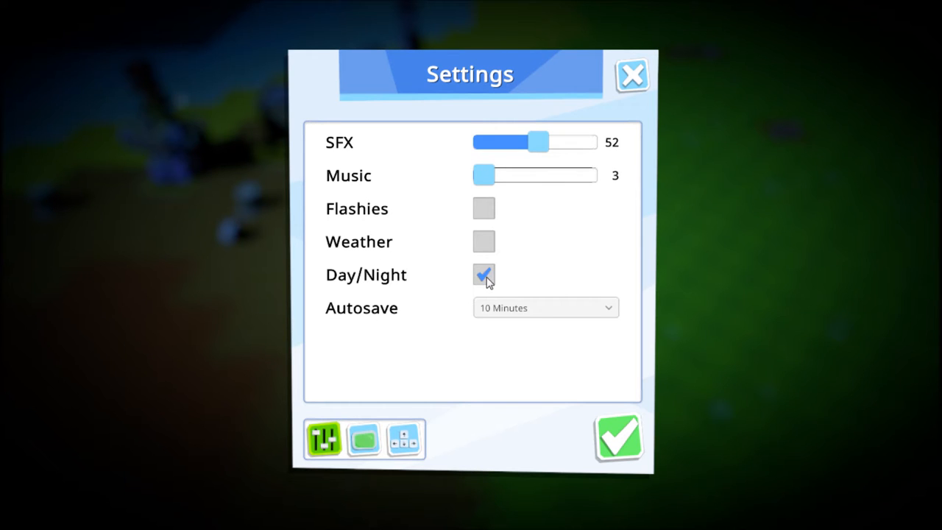
Step: Turn the day/night cycle off, confirm the settings and resume play
{"action": "left_click", "coordinate": [483, 275]}
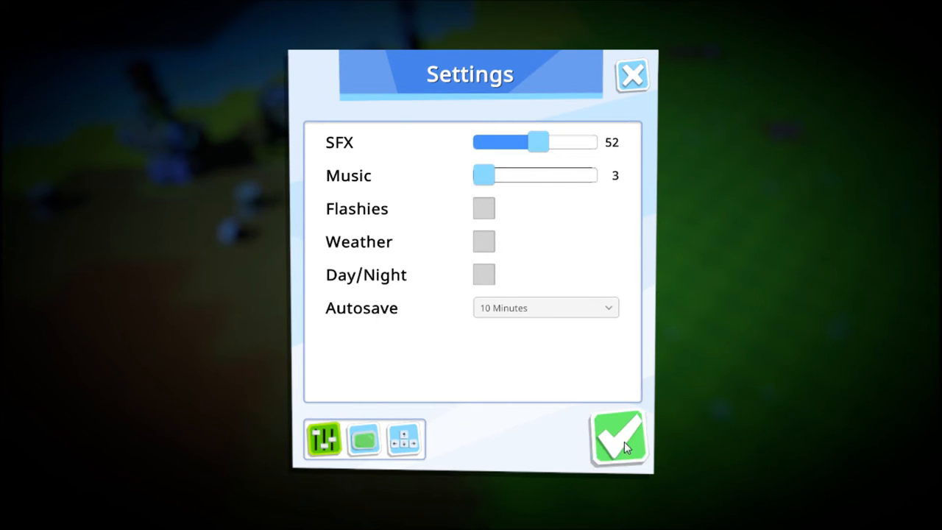
{"action": "left_click", "coordinate": [618, 438]}
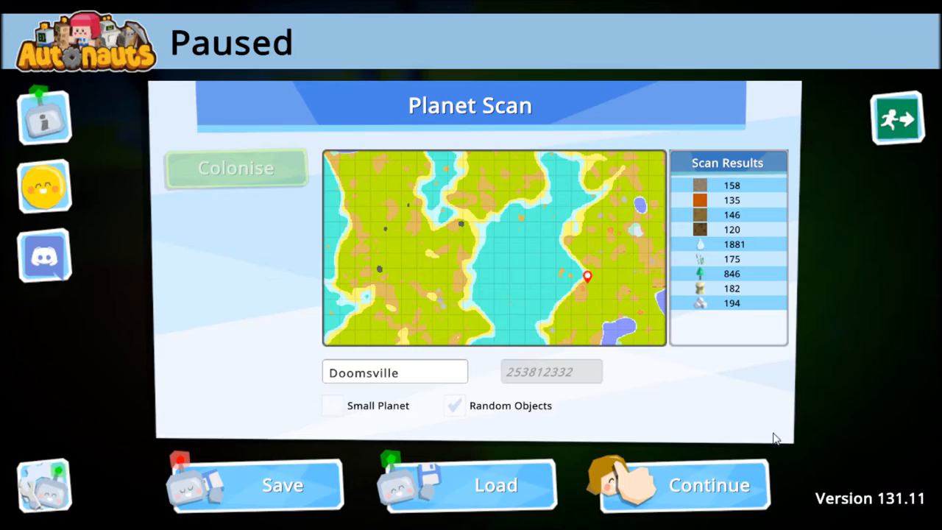
{"action": "left_click", "coordinate": [708, 484]}
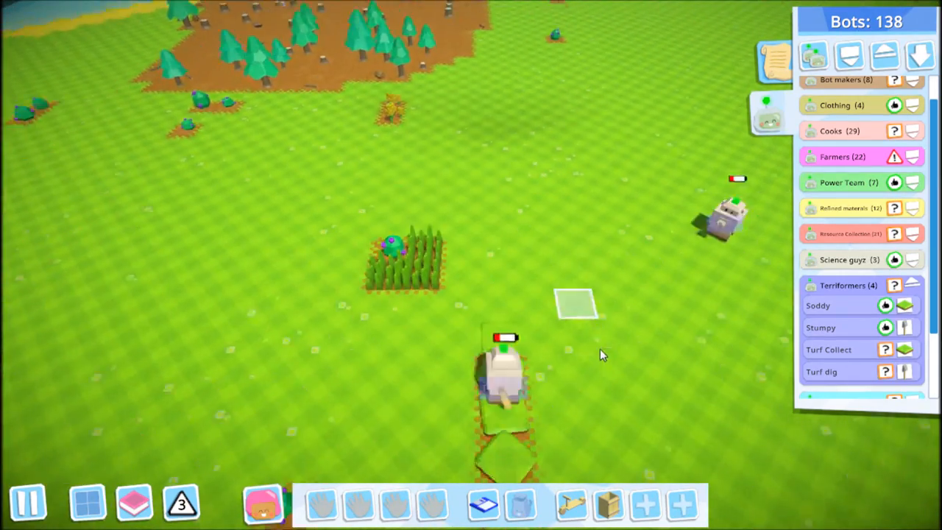
Step: Record a program loading the Crude Wheelbarrow from Stone Storage 2 until full, then moving it
{"action": "left_click", "coordinate": [603, 309]}
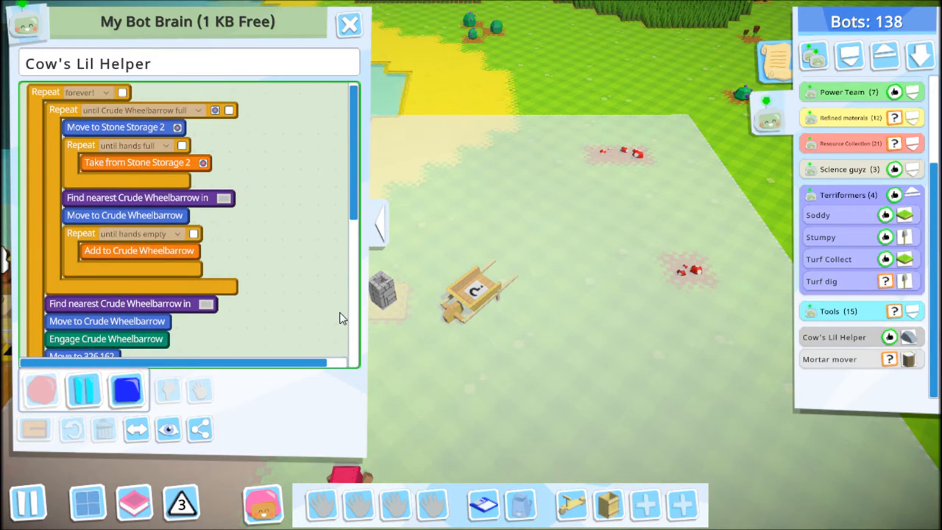
Step: Extend the program to unload the wheelbarrow into Masonry Bench 1 and park it again
{"action": "left_click", "coordinate": [168, 430]}
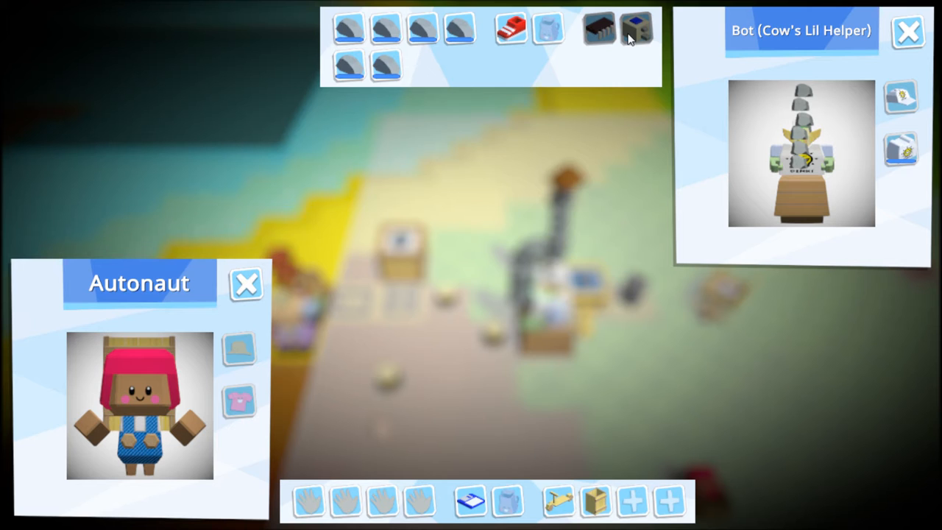
{"action": "mouse_move", "coordinate": [817, 140]}
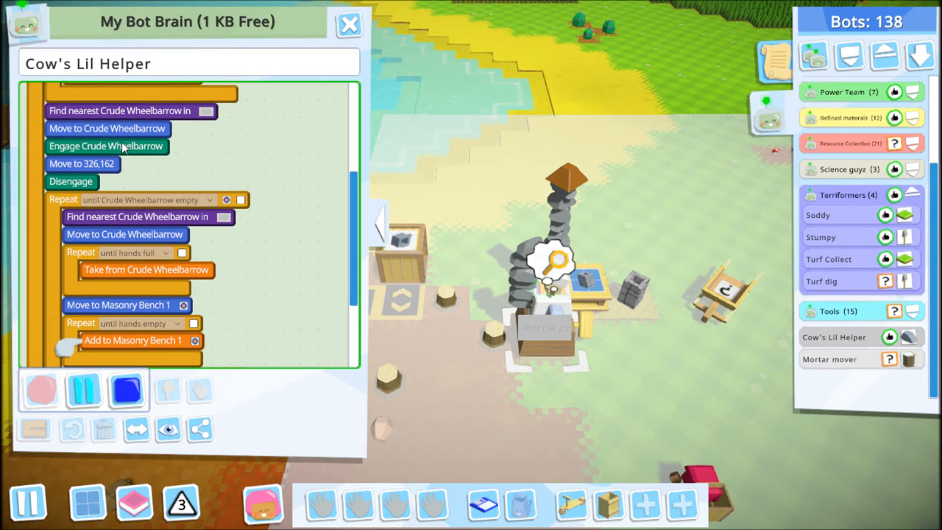
{"action": "mouse_move", "coordinate": [94, 184]}
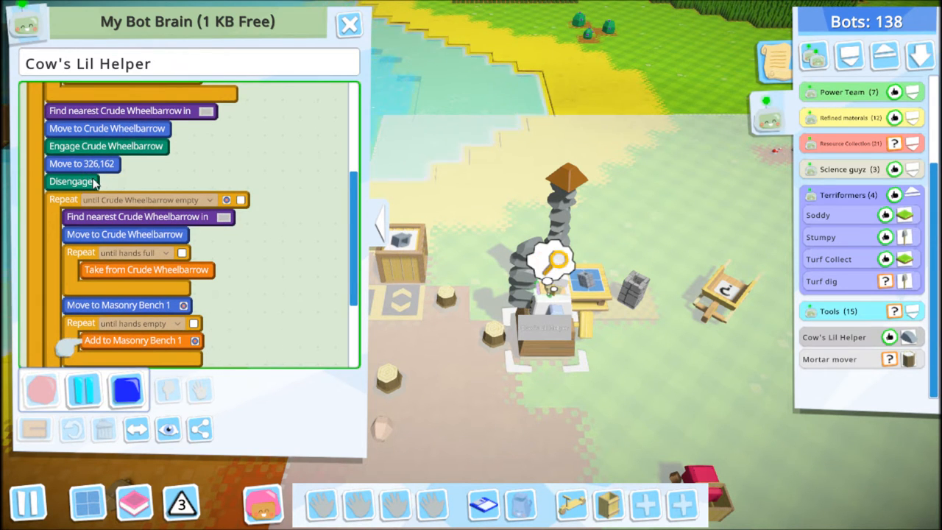
{"action": "mouse_move", "coordinate": [289, 224]}
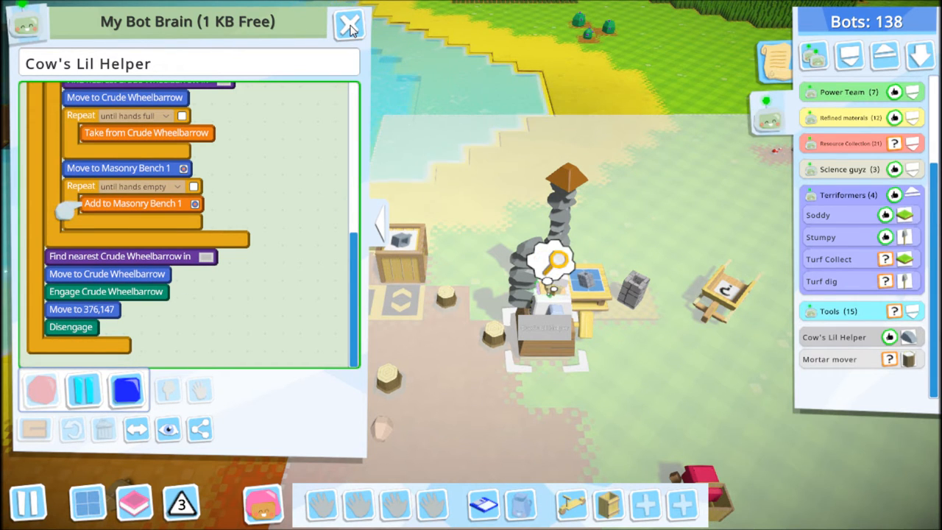
Step: Close the wheelbarrow bot's program and move to the cottages in the settlement centre
{"action": "left_click", "coordinate": [349, 24]}
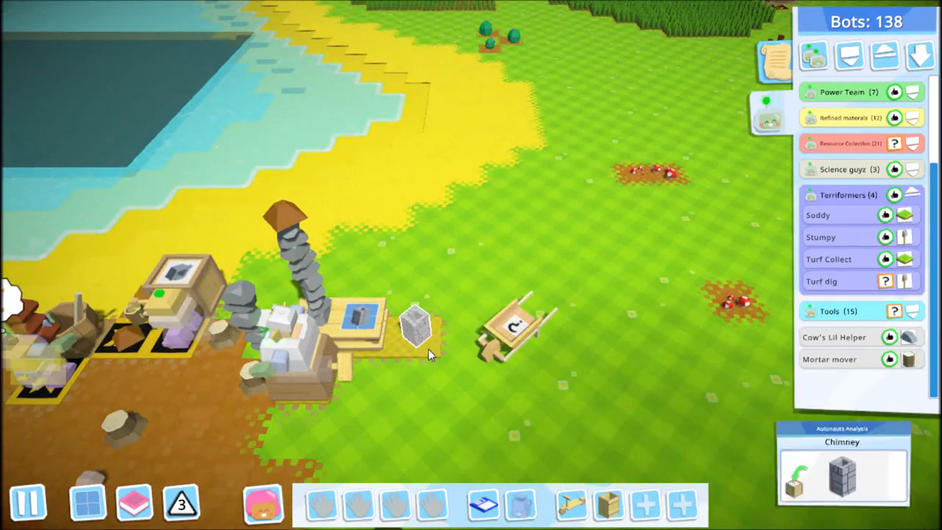
{"action": "left_click", "coordinate": [415, 338]}
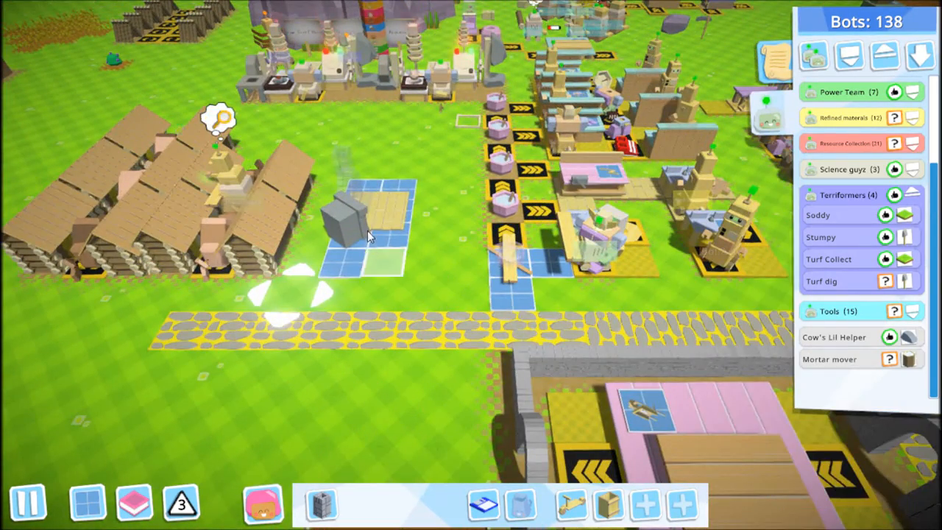
{"action": "left_click", "coordinate": [346, 220]}
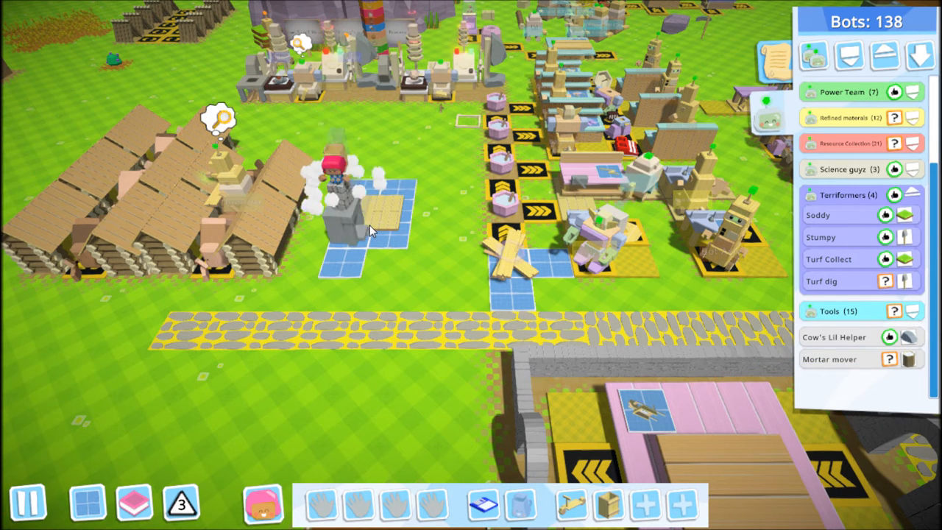
Step: Place the stone cottage plan on the blue tiles beside the wooden huts
{"action": "left_click", "coordinate": [361, 213]}
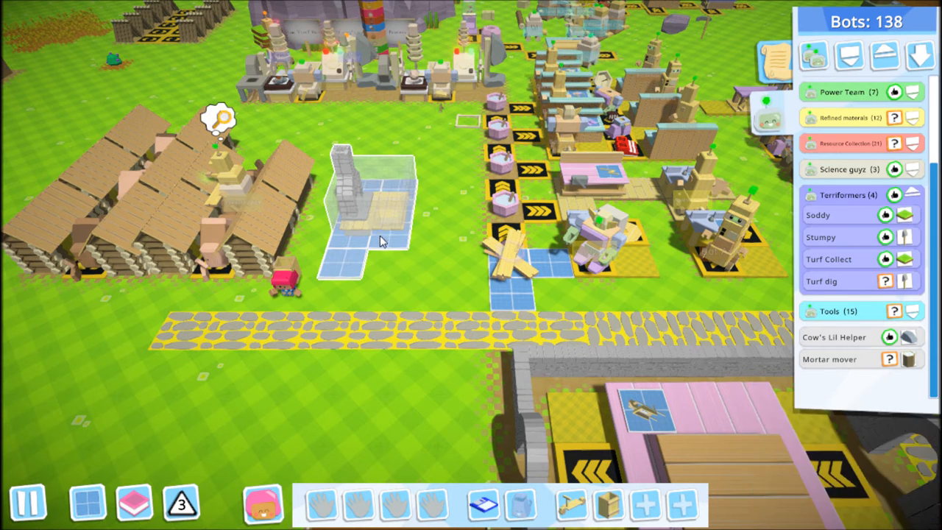
{"action": "left_click", "coordinate": [368, 213]}
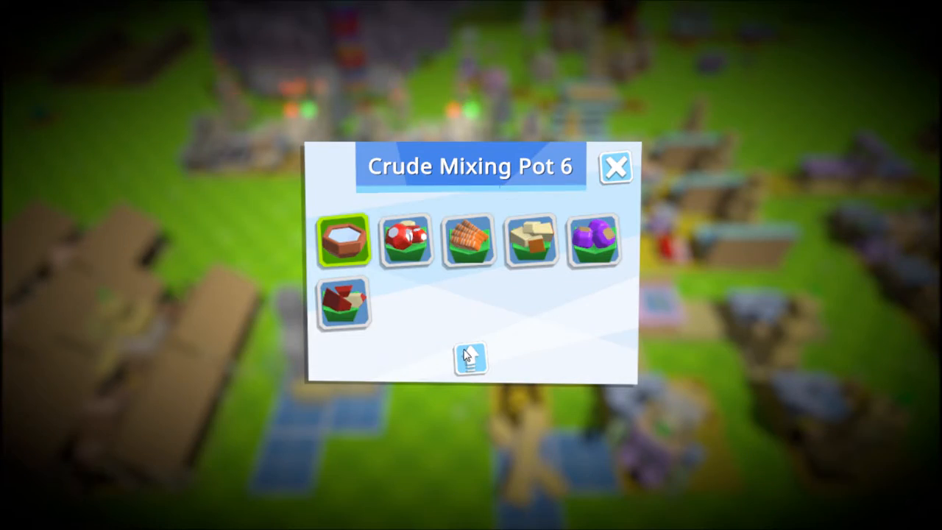
{"action": "mouse_move", "coordinate": [512, 330]}
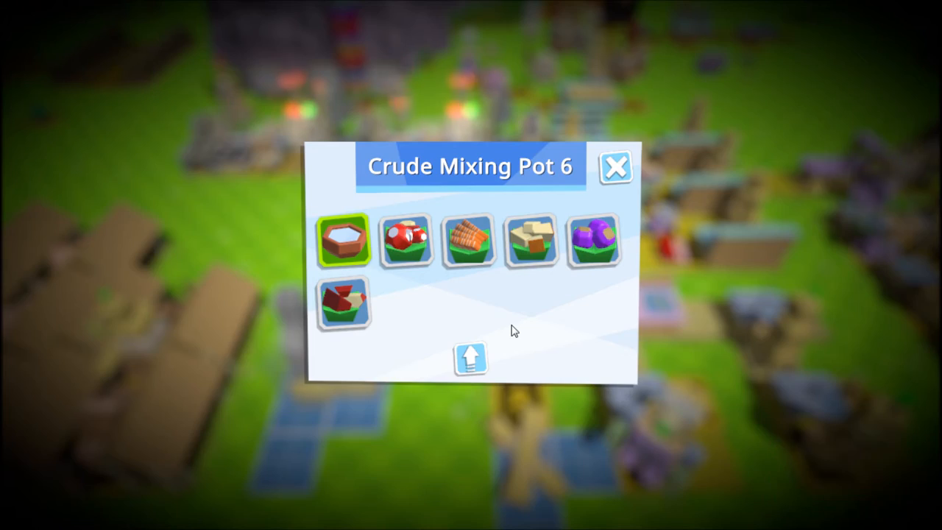
Step: Bring up Crude Mixing Pot 6's six recipe options
{"action": "left_click", "coordinate": [615, 168]}
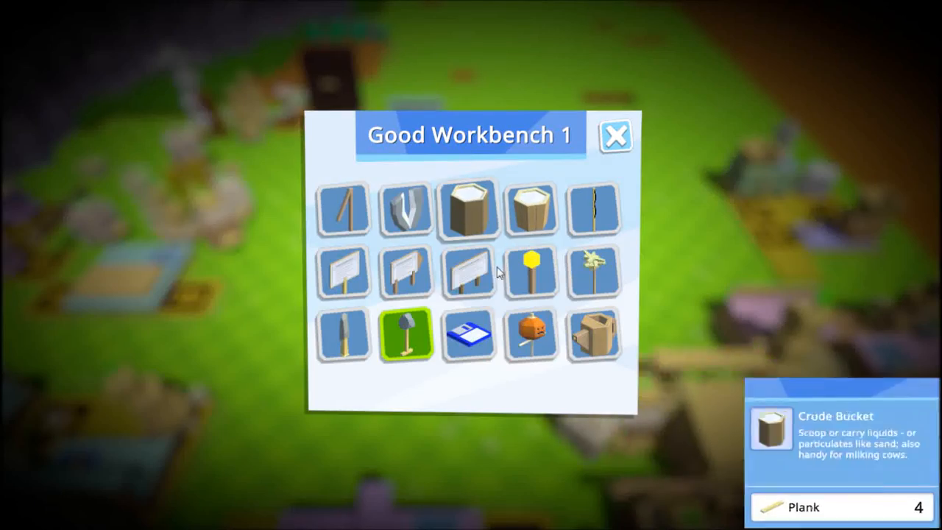
Step: Review Good Workbench 1's fifteen products, including the Crude Bucket needing 4 planks
{"action": "left_click", "coordinate": [615, 135]}
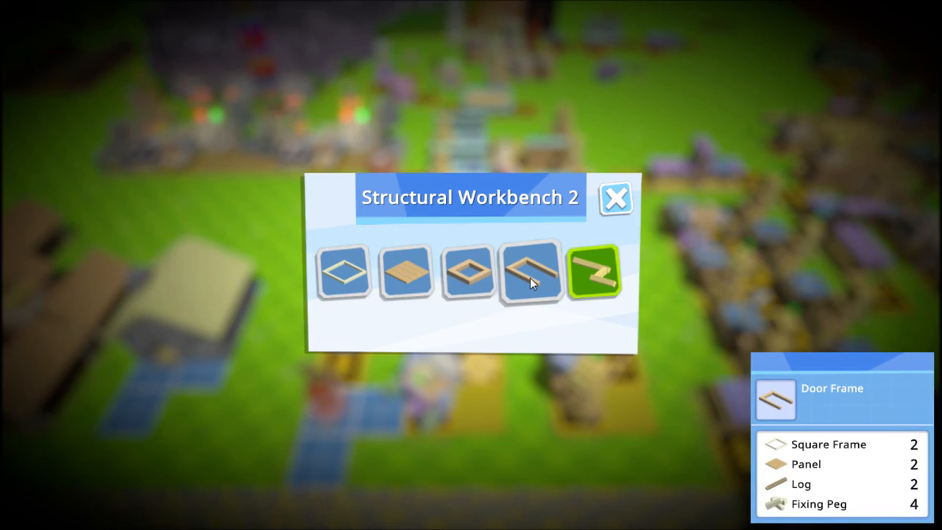
Step: Select Door Frame as the product of Structural Workbench 2
{"action": "left_click", "coordinate": [617, 199]}
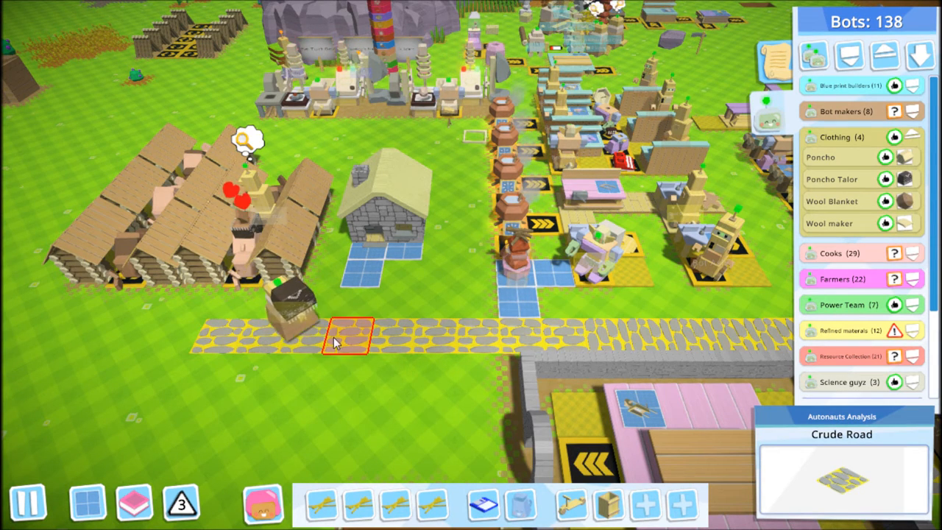
Step: Place a Crude Road tile beside the stone cottage and pan around the settlement
{"action": "left_click", "coordinate": [228, 250]}
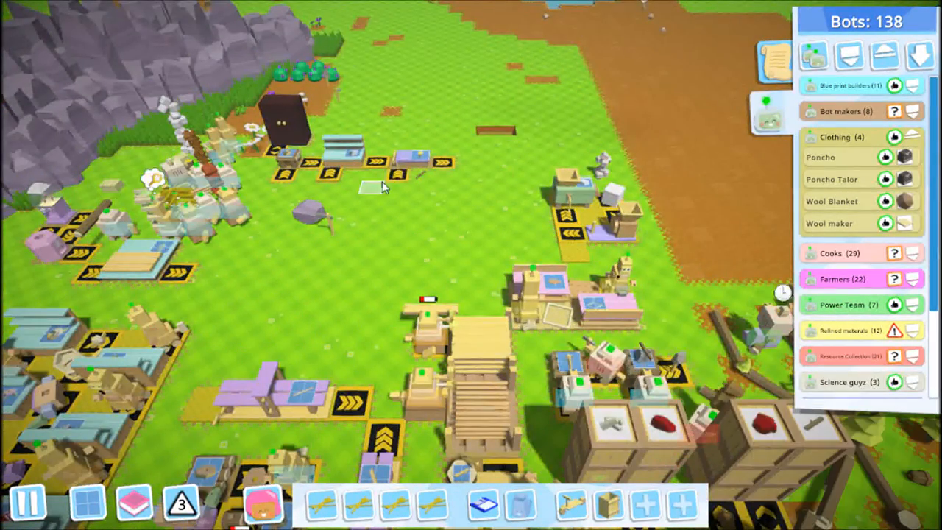
{"action": "left_click", "coordinate": [410, 159]}
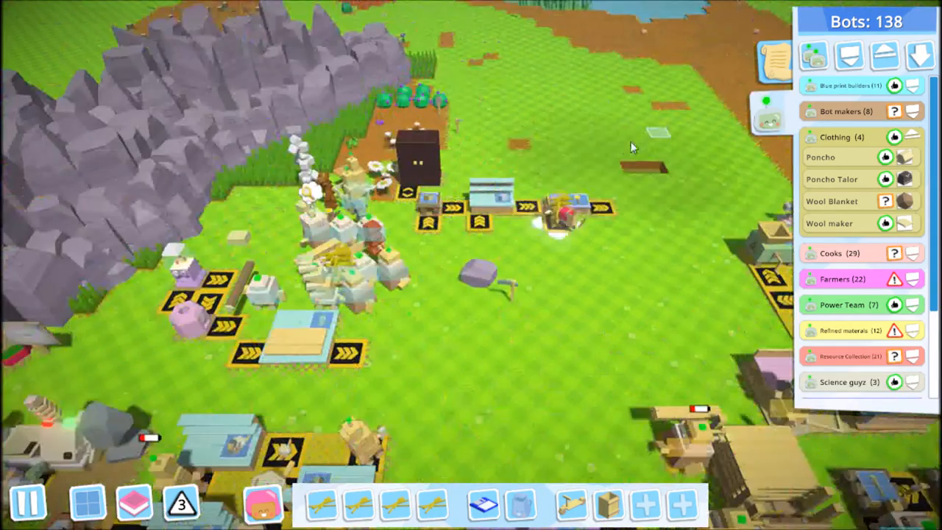
{"action": "left_click", "coordinate": [566, 206]}
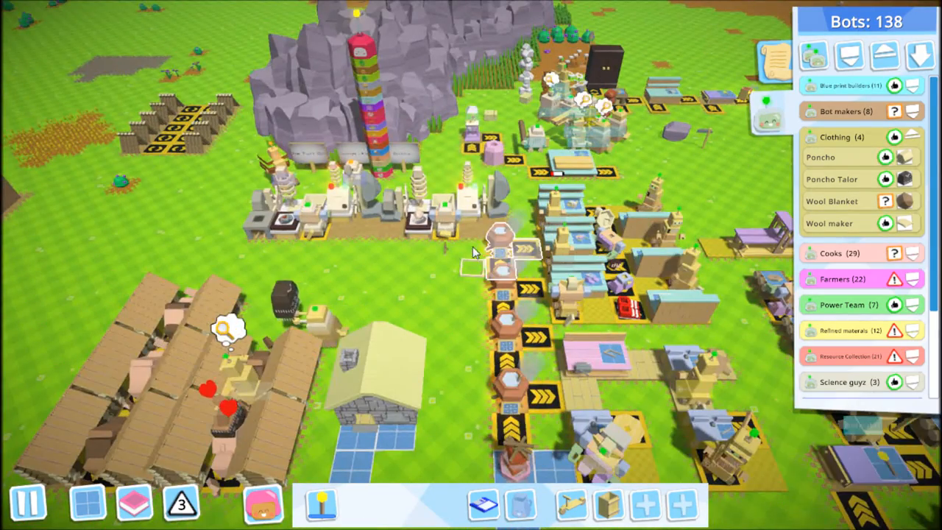
{"action": "left_click", "coordinate": [504, 261]}
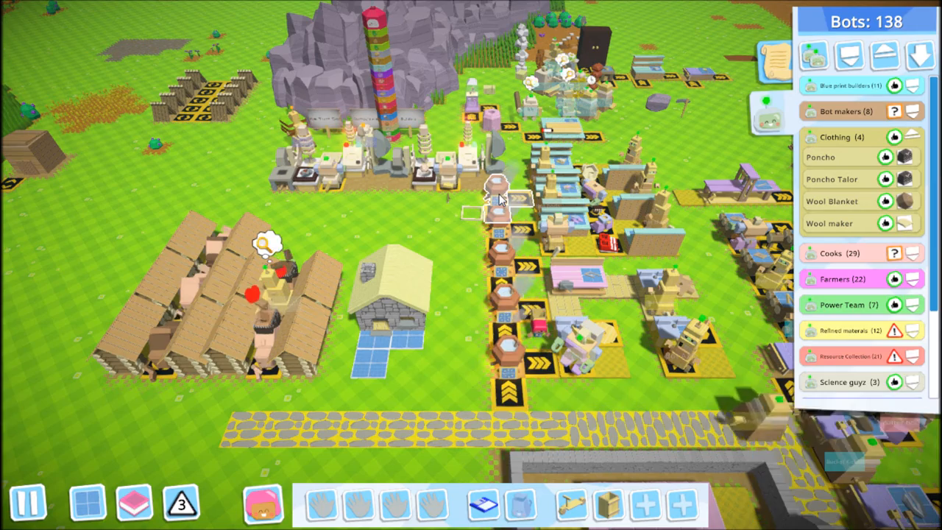
Step: Inspect Crude Cooking Pot 2's recipe list twice, closing it each time
{"action": "left_click", "coordinate": [498, 191]}
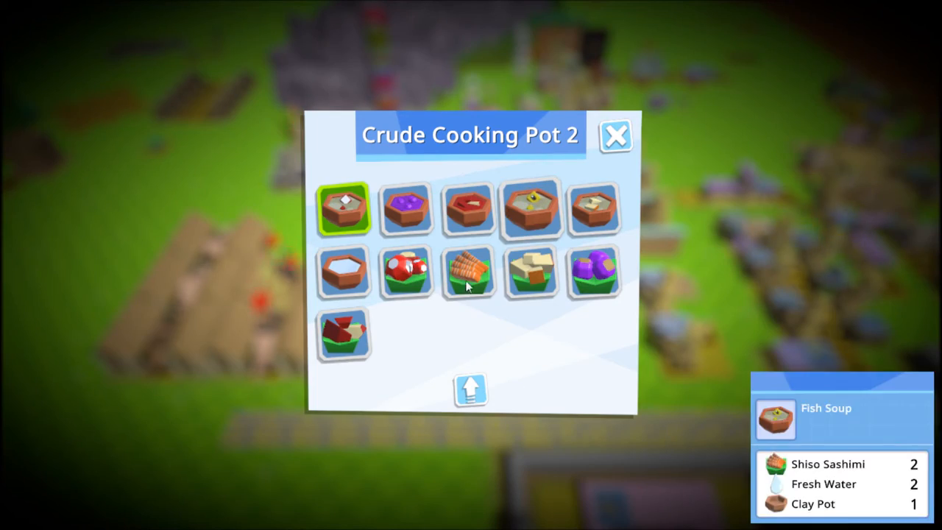
{"action": "left_click", "coordinate": [615, 135]}
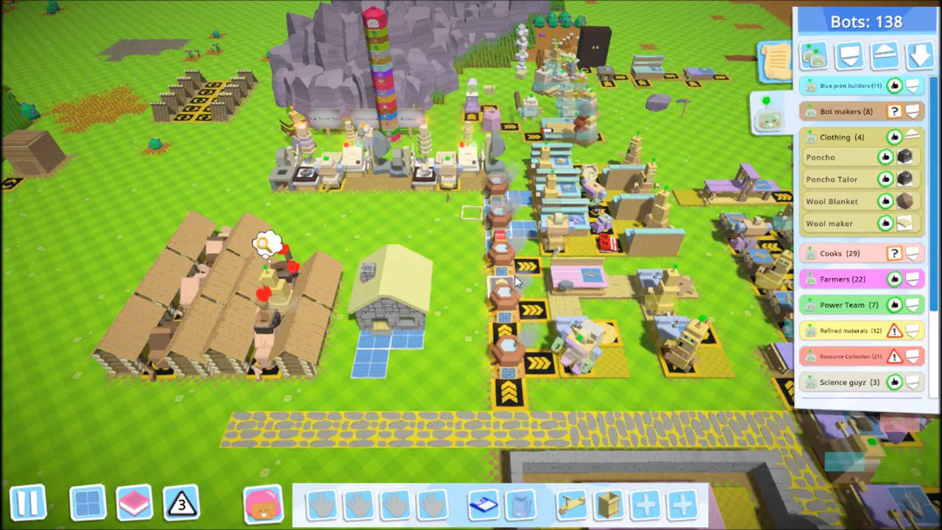
{"action": "left_click", "coordinate": [503, 291]}
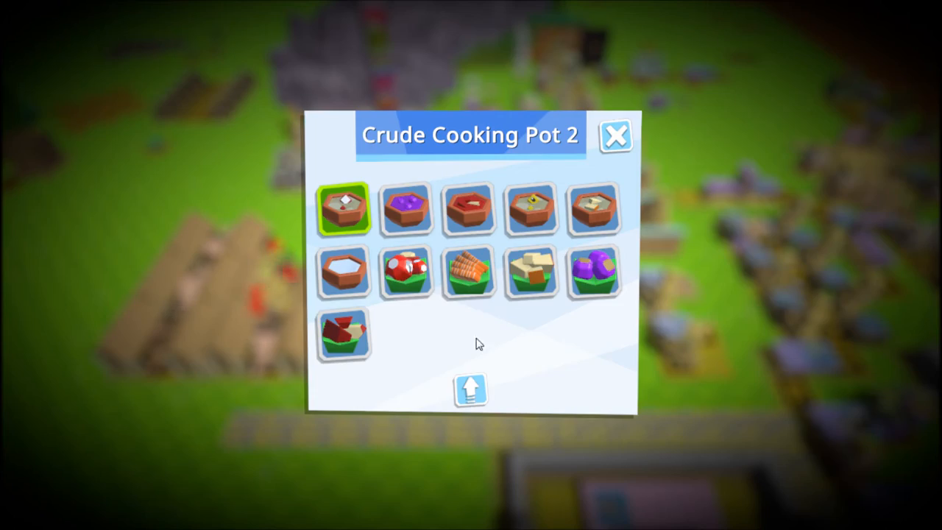
{"action": "mouse_move", "coordinate": [503, 379]}
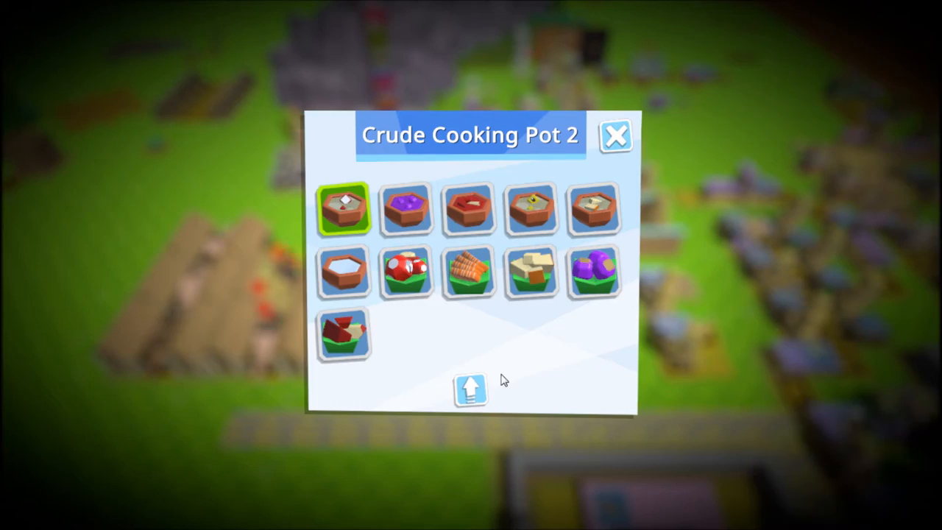
{"action": "left_click", "coordinate": [615, 135]}
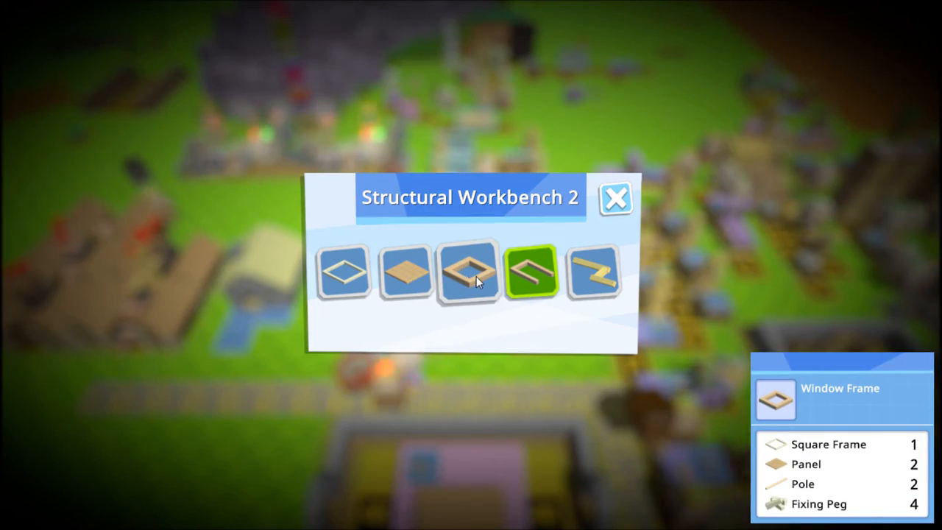
Step: Select Window Frame as the product of Structural Workbench 2
{"action": "left_click", "coordinate": [617, 198]}
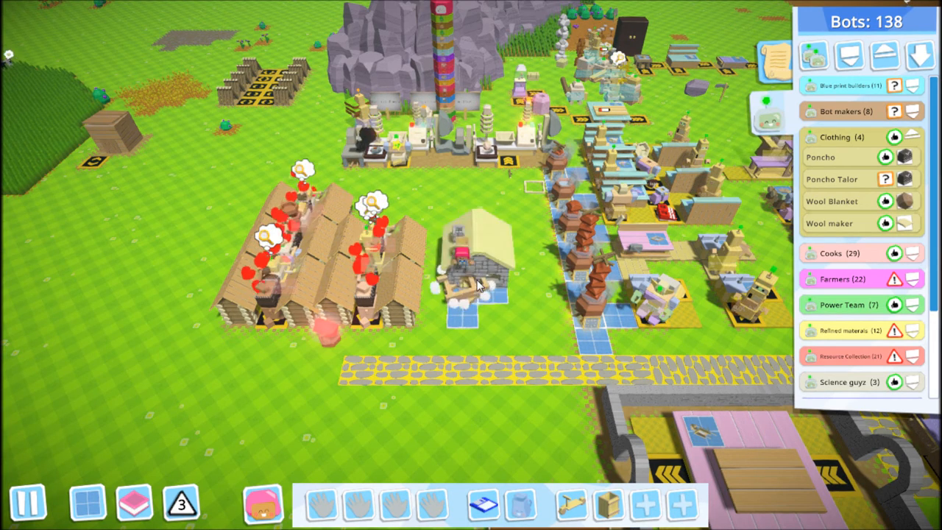
{"action": "left_click", "coordinate": [478, 258]}
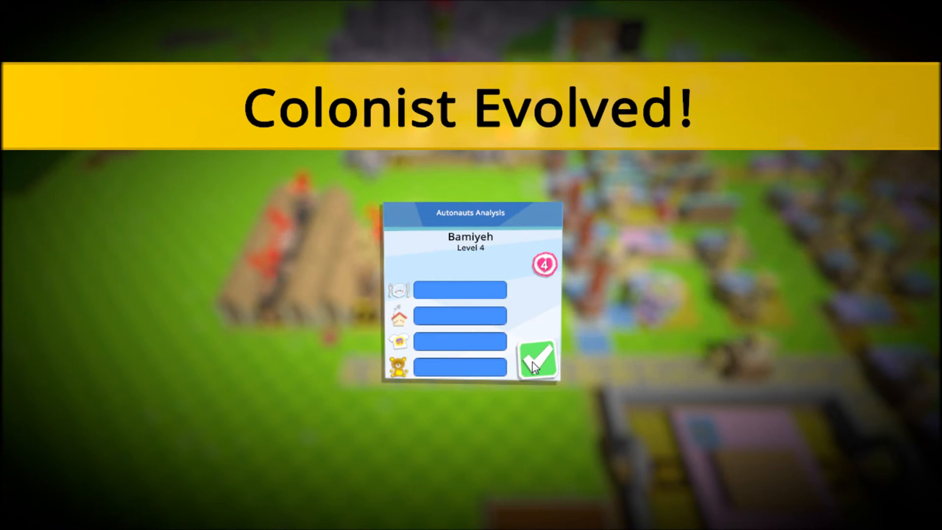
Step: Confirm the Colonist Evolved to Level 4 card and close the Colonist Evolution screen
{"action": "left_click", "coordinate": [537, 360]}
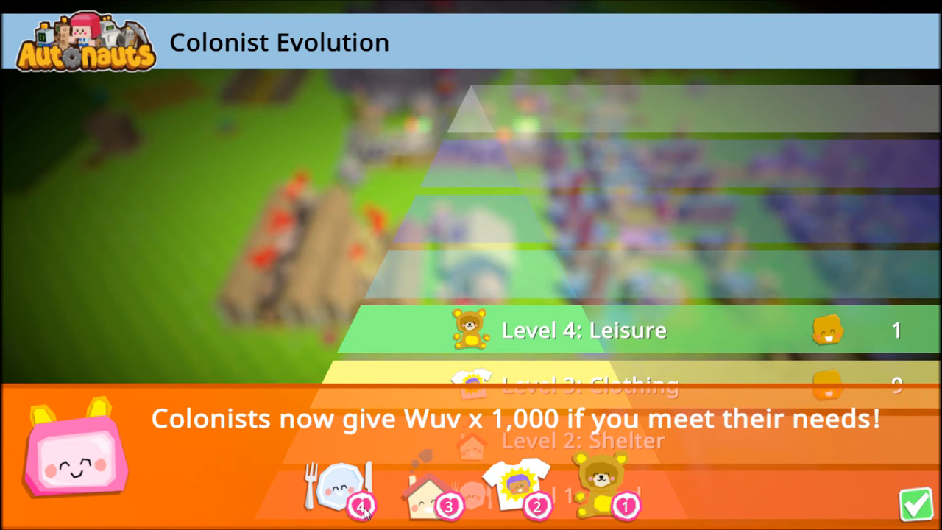
{"action": "mouse_move", "coordinate": [450, 506]}
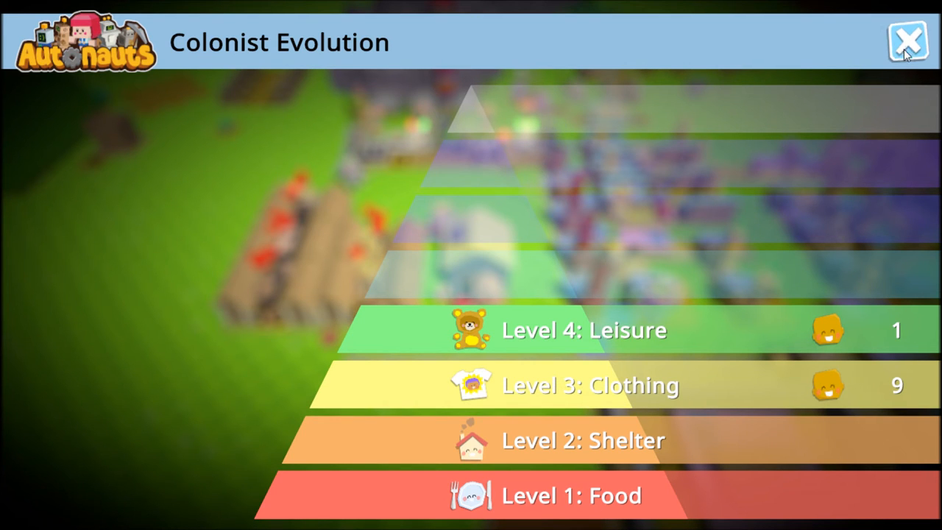
{"action": "left_click", "coordinate": [908, 38]}
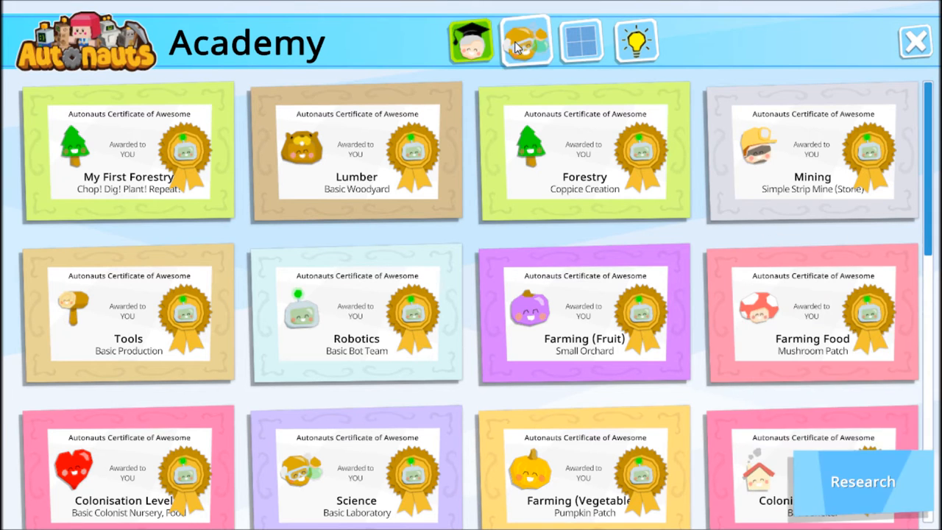
{"action": "left_click", "coordinate": [579, 41]}
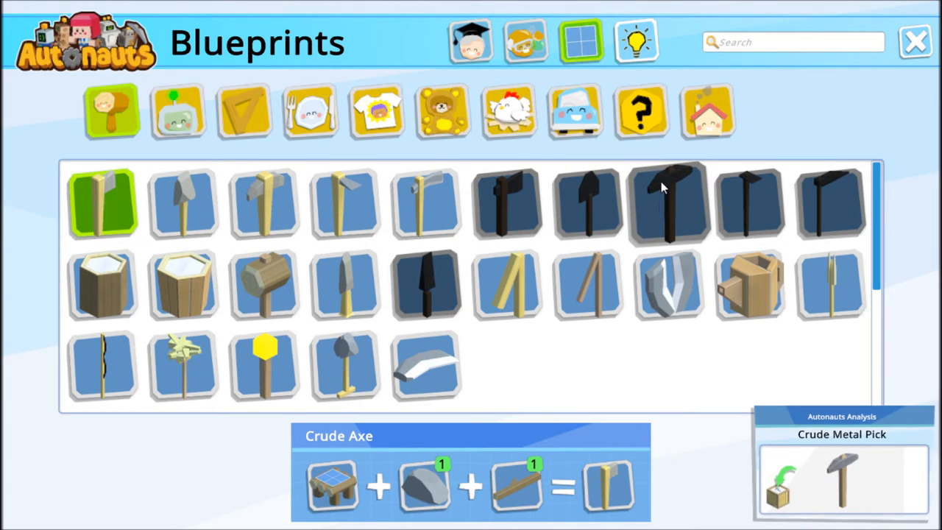
{"action": "left_click", "coordinate": [377, 111]}
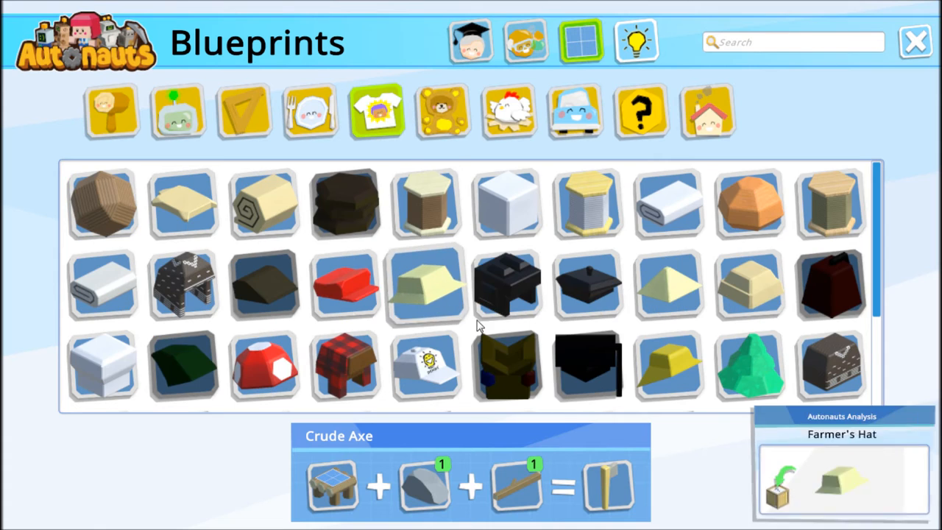
{"action": "mouse_move", "coordinate": [588, 286]}
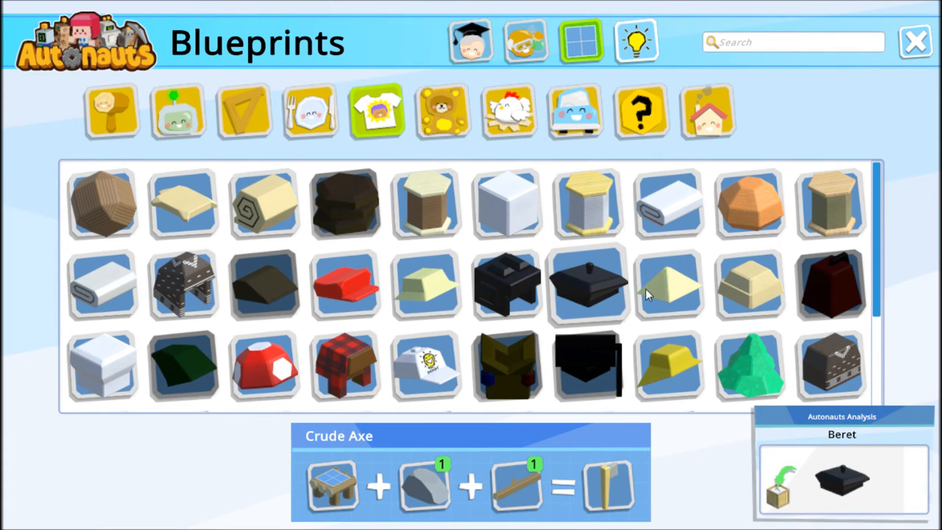
{"action": "scroll", "scroll_direction": "down", "scroll_amount": 3}
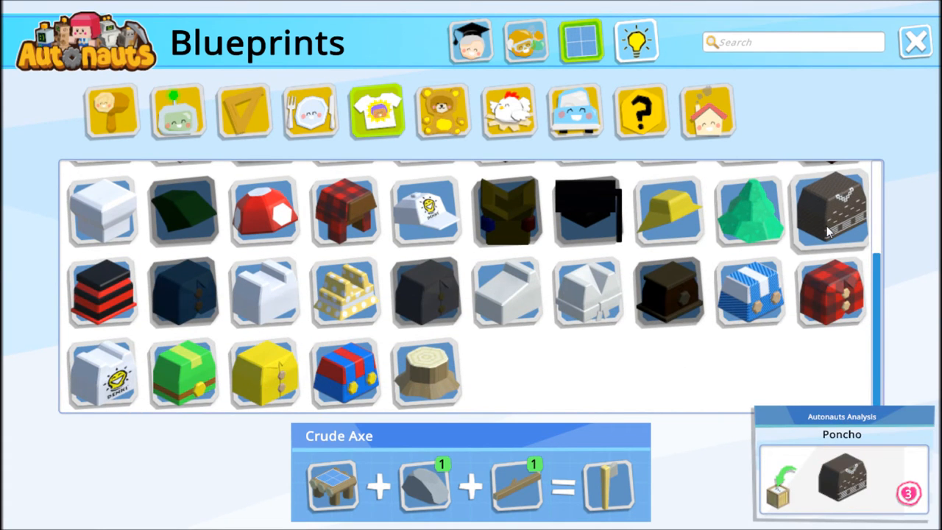
{"action": "left_click", "coordinate": [829, 291]}
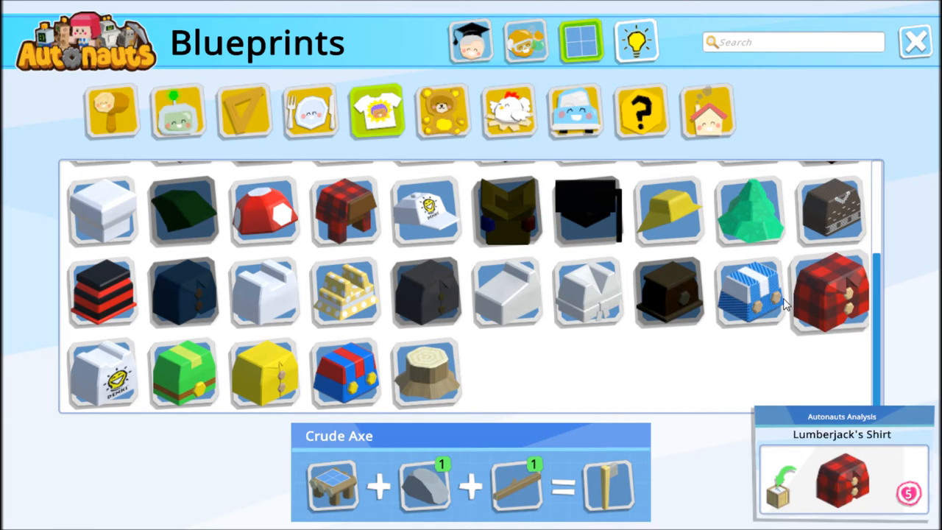
{"action": "mouse_move", "coordinate": [588, 291]}
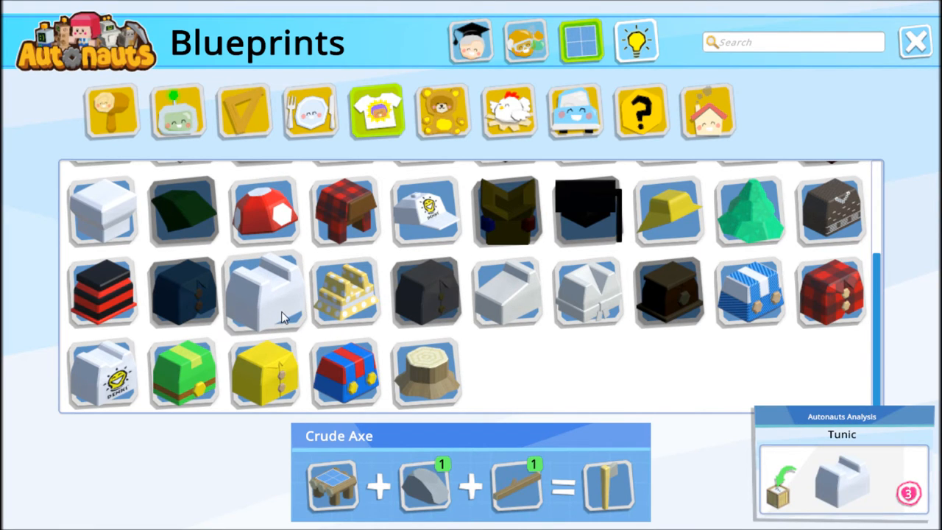
{"action": "mouse_move", "coordinate": [331, 309]}
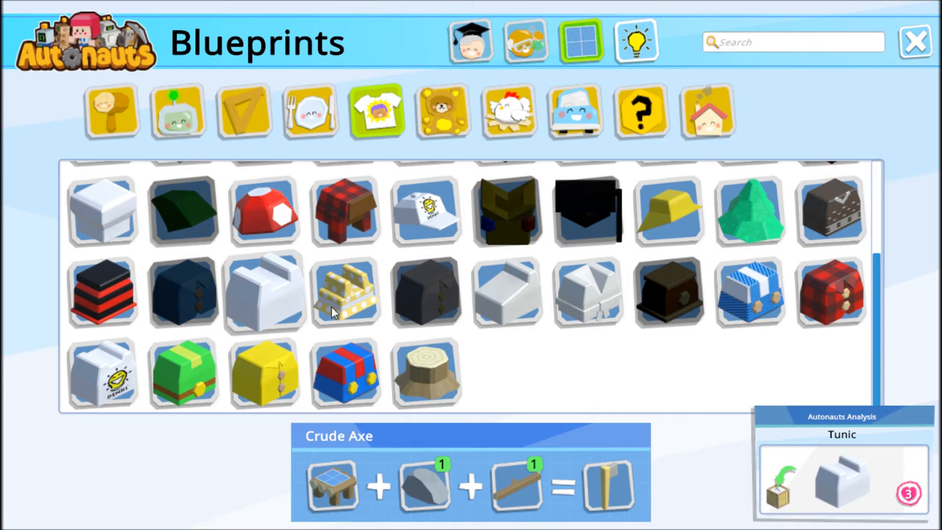
{"action": "mouse_move", "coordinate": [268, 309]}
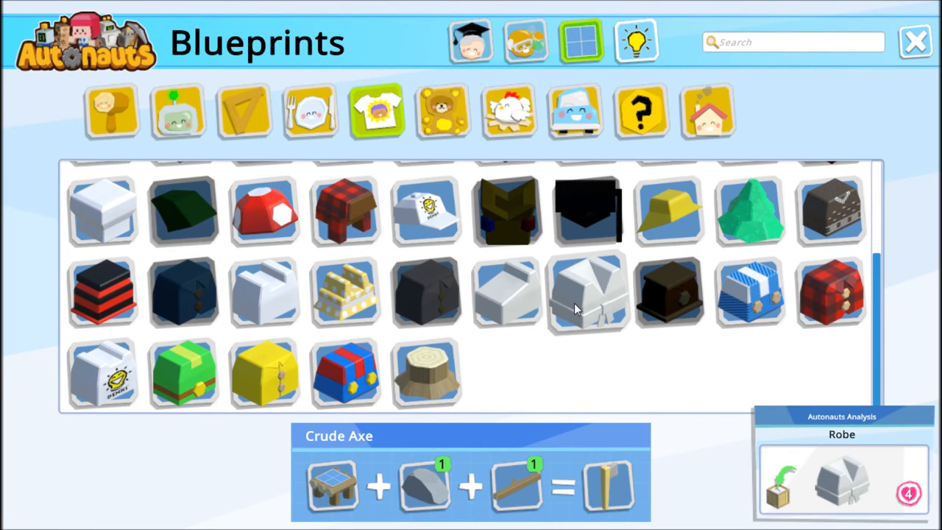
{"action": "mouse_move", "coordinate": [582, 312]}
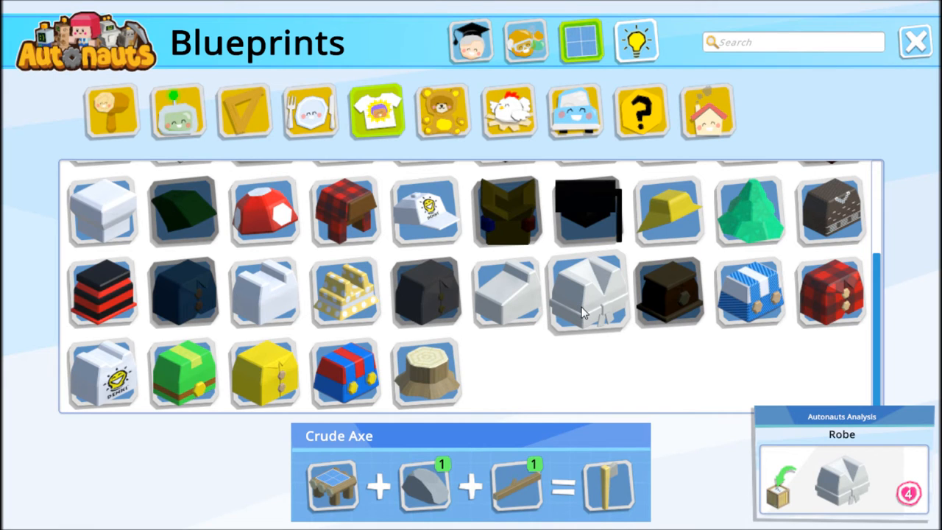
Step: Show the Robe recipe and browse other clothing like Tree Hat and Jacket
{"action": "left_click", "coordinate": [588, 291]}
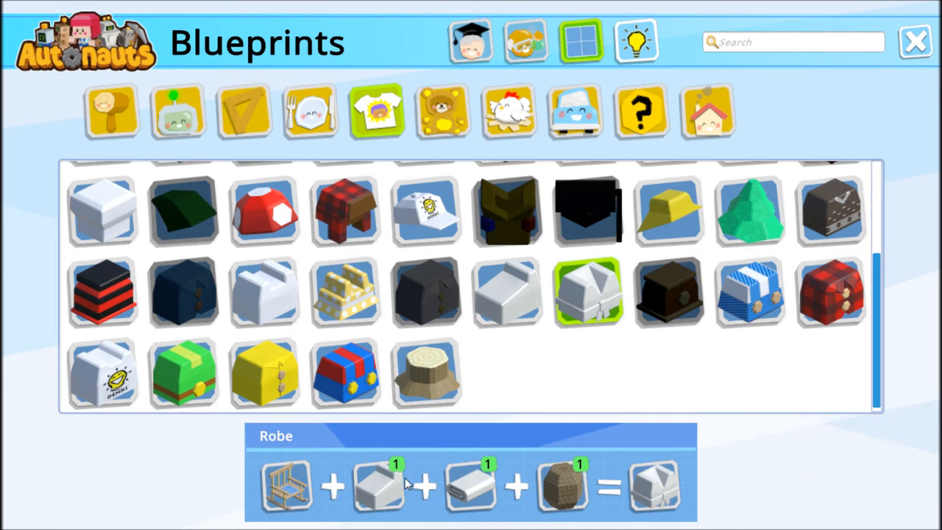
{"action": "mouse_move", "coordinate": [471, 484]}
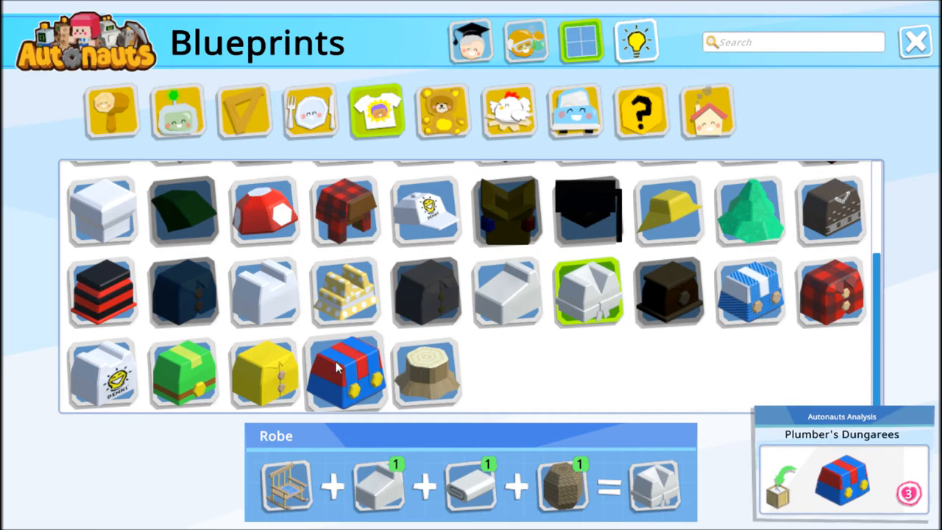
{"action": "left_click", "coordinate": [265, 371]}
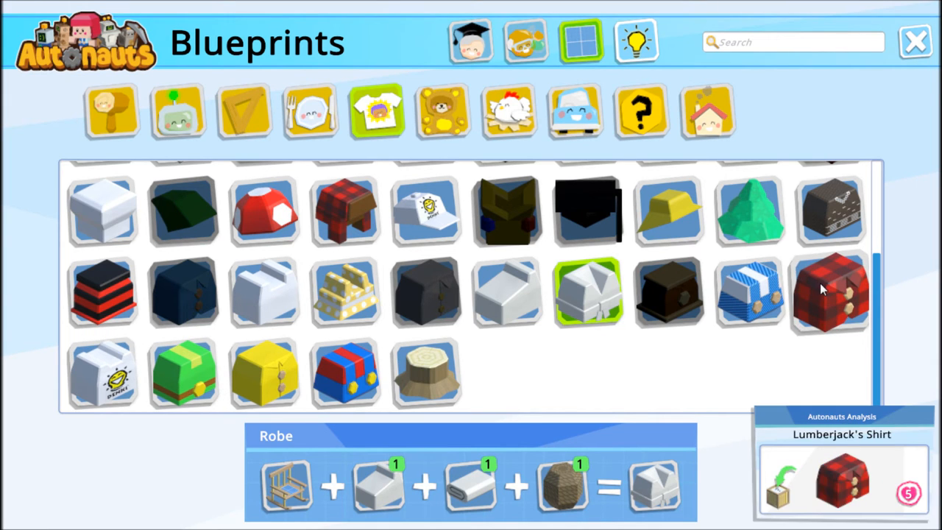
{"action": "mouse_move", "coordinate": [749, 213]}
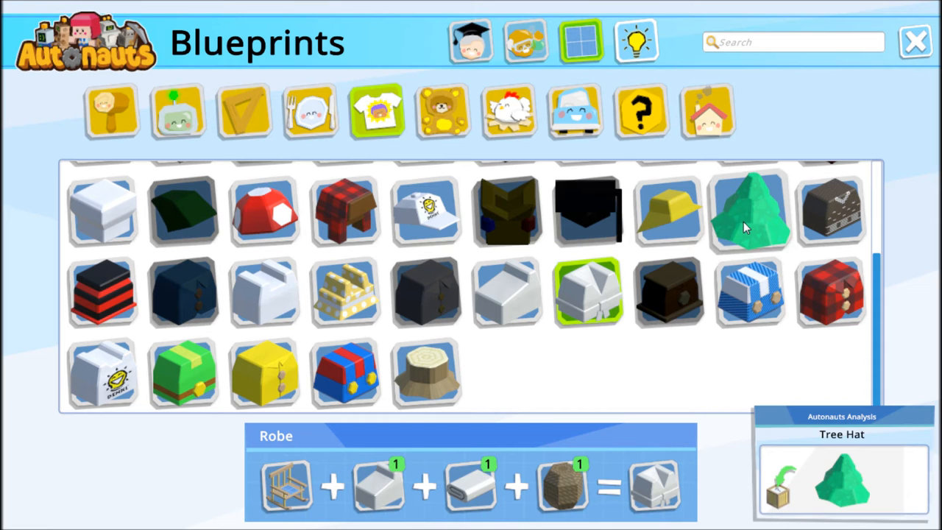
{"action": "mouse_move", "coordinate": [346, 212]}
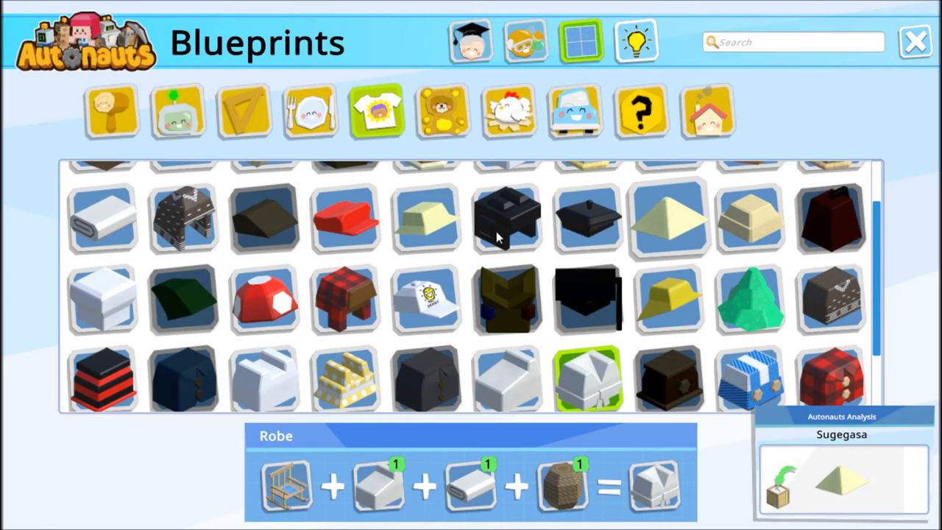
{"action": "mouse_move", "coordinate": [103, 298]}
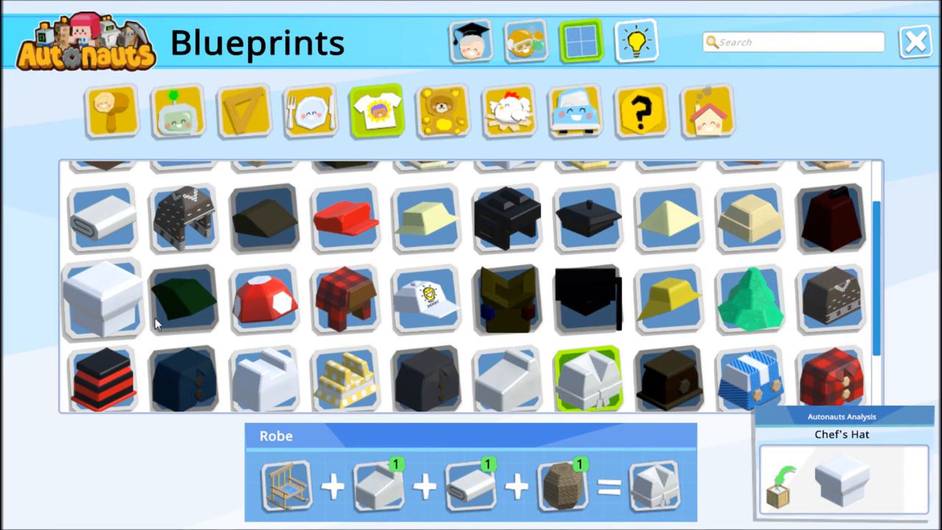
{"action": "scroll", "scroll_direction": "down", "scroll_amount": 3}
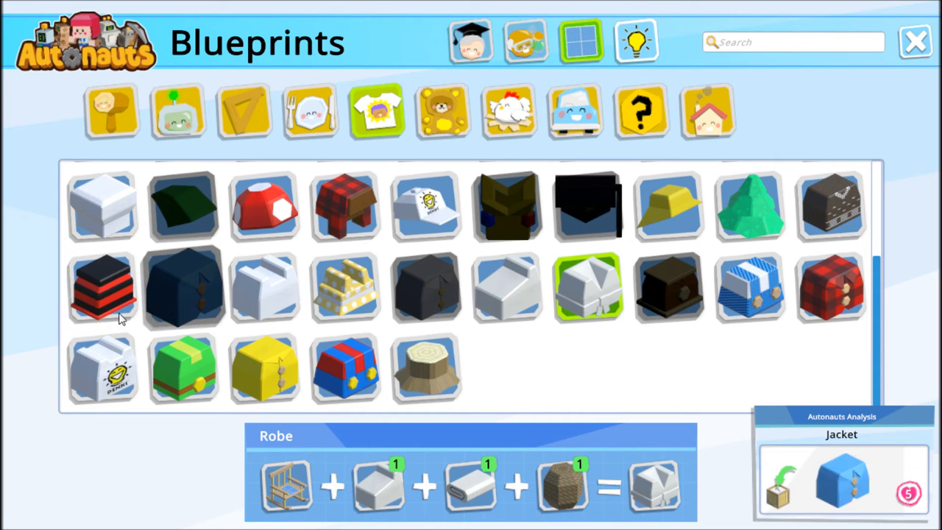
Step: Pin the Jumper recipe, then switch to the Food blueprints category
{"action": "left_click", "coordinate": [103, 287]}
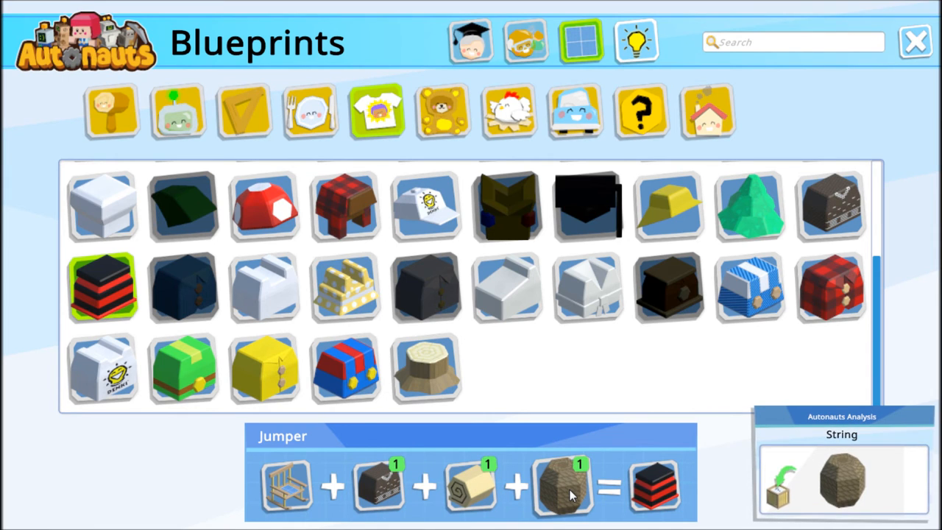
{"action": "mouse_move", "coordinate": [889, 379]}
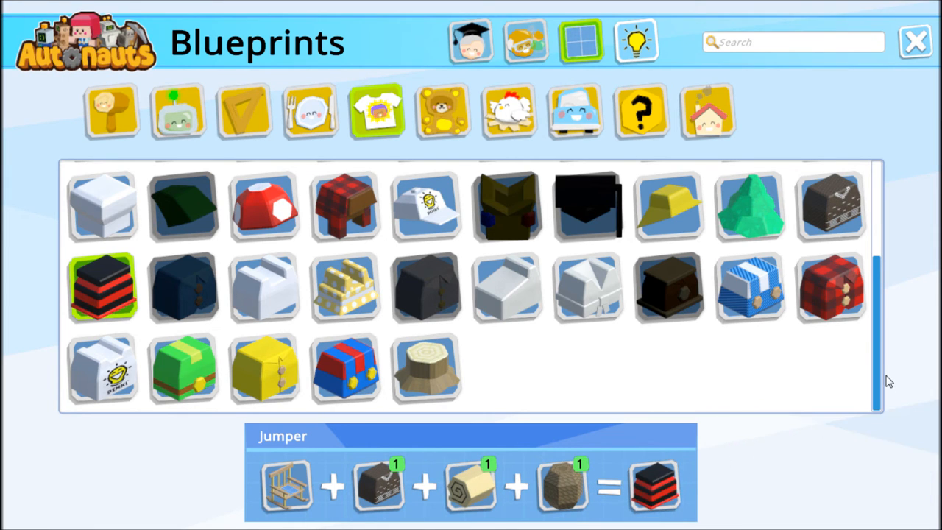
{"action": "left_click", "coordinate": [309, 111]}
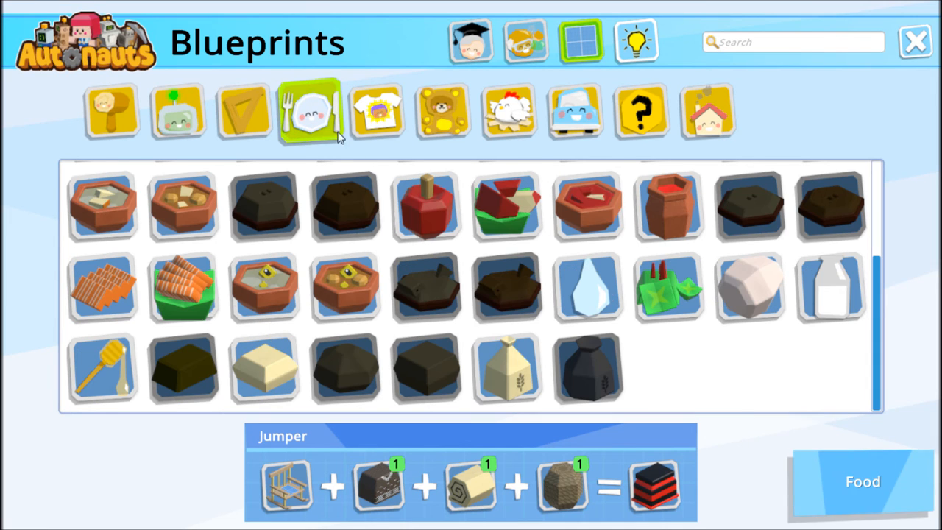
Step: Review food recipes such as Fish Stew and Good Dough, then close the Blueprints window
{"action": "left_click", "coordinate": [346, 287]}
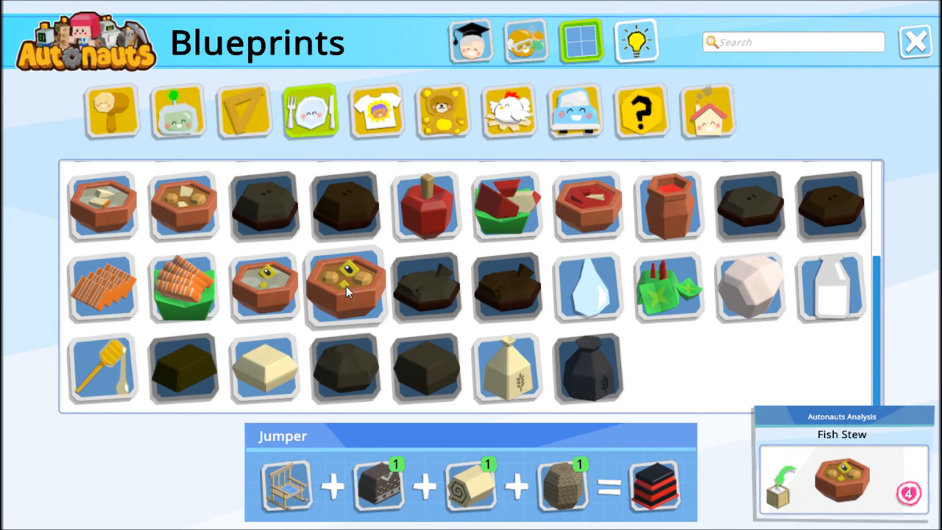
{"action": "mouse_move", "coordinate": [483, 257]}
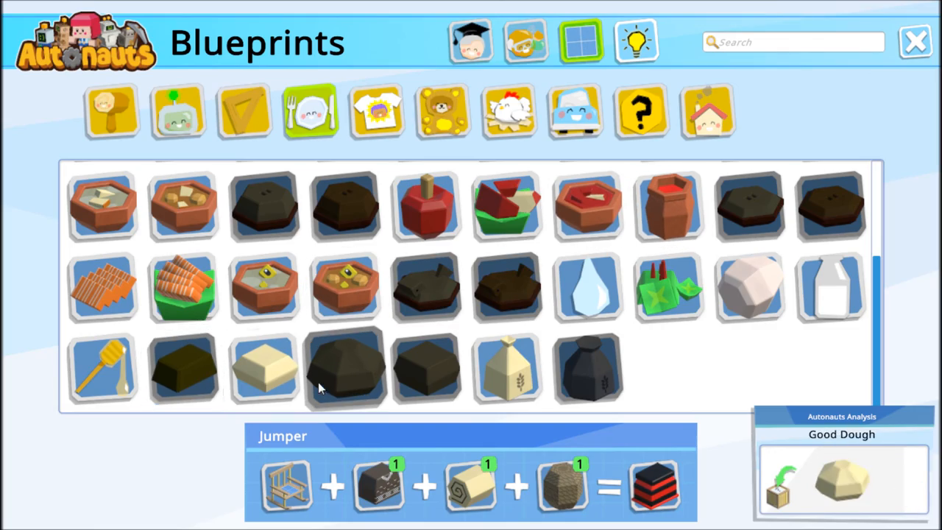
{"action": "left_click", "coordinate": [916, 41]}
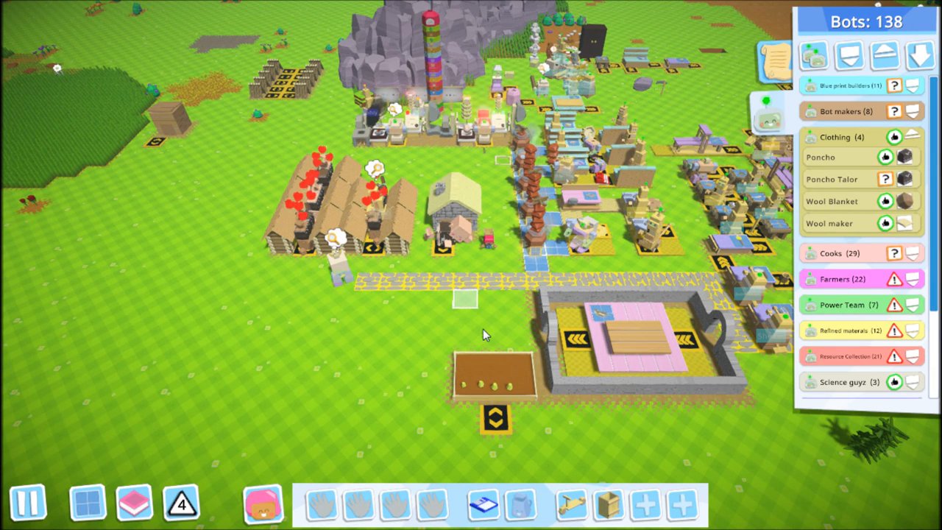
{"action": "left_click", "coordinate": [455, 214]}
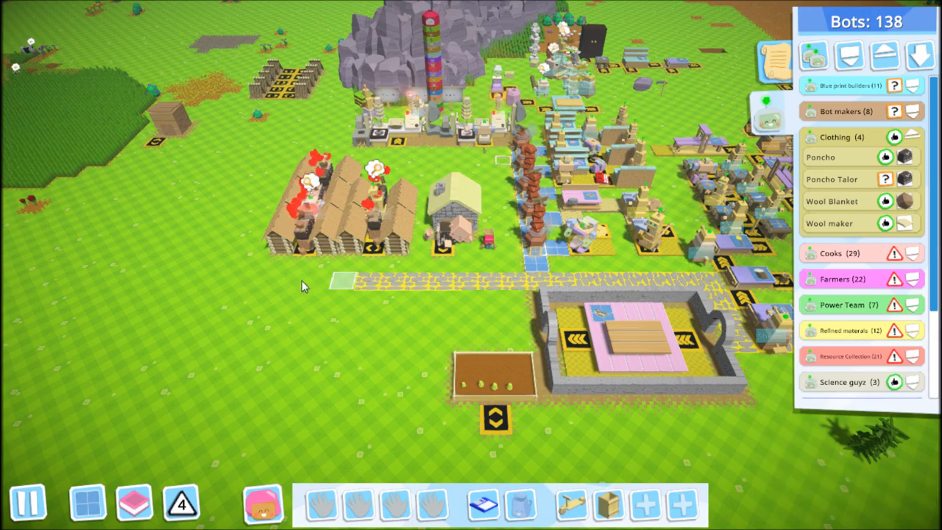
{"action": "mouse_move", "coordinate": [306, 321]}
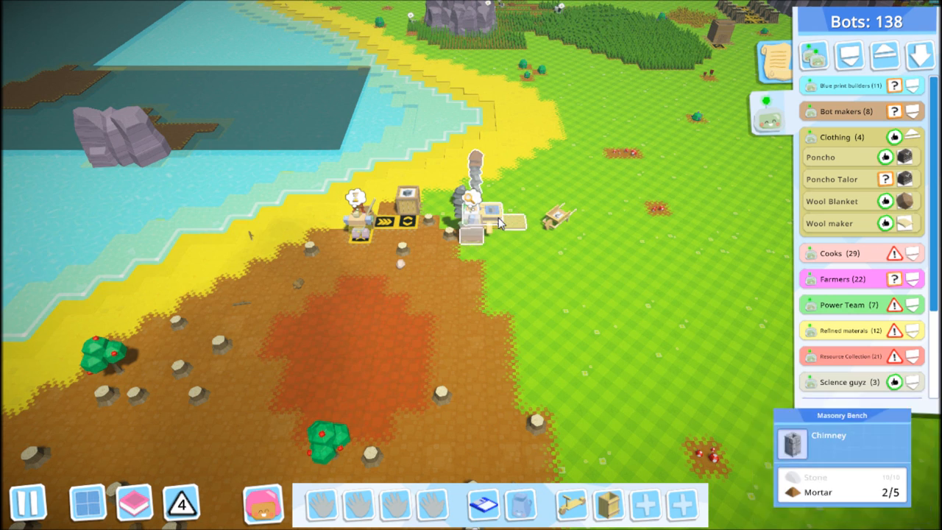
Step: Move to the shoreline Masonry Bench making a Chimney and dismiss its info panel
{"action": "left_click", "coordinate": [368, 303]}
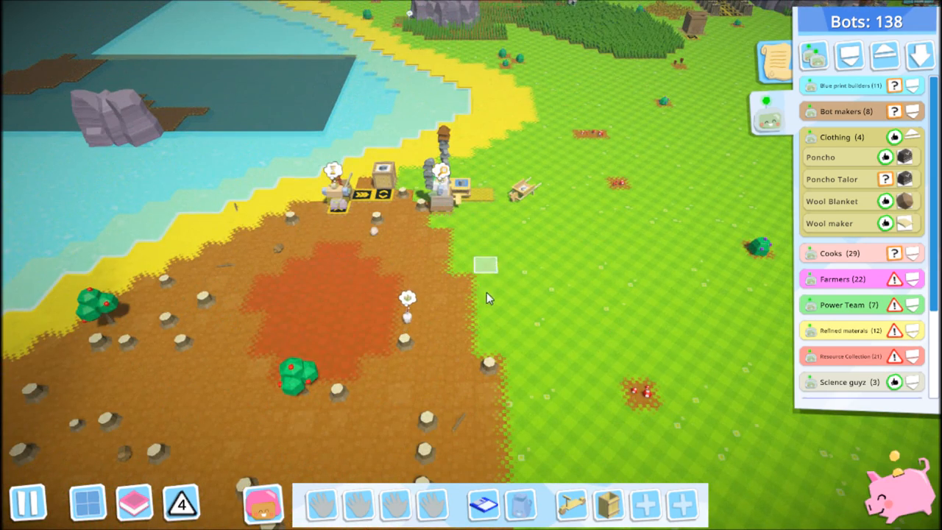
{"action": "mouse_move", "coordinate": [532, 287]}
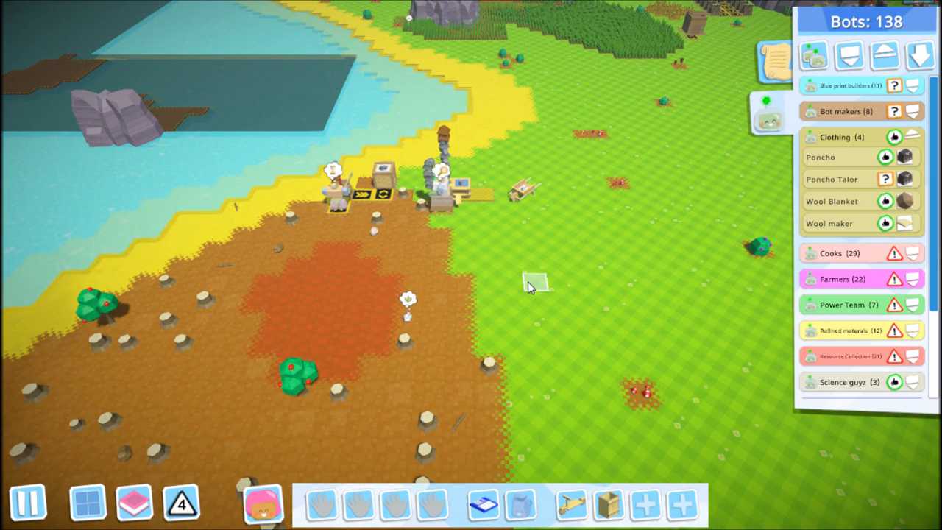